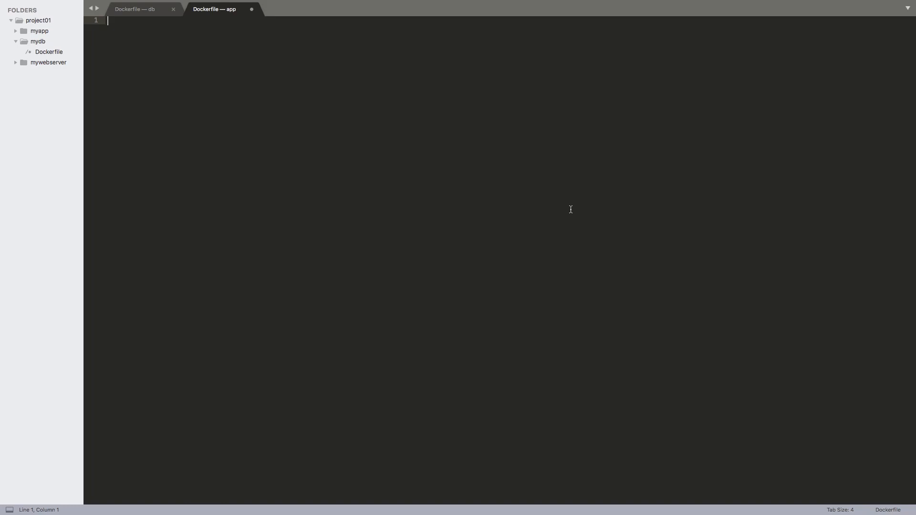
mouse_move(440, 87)
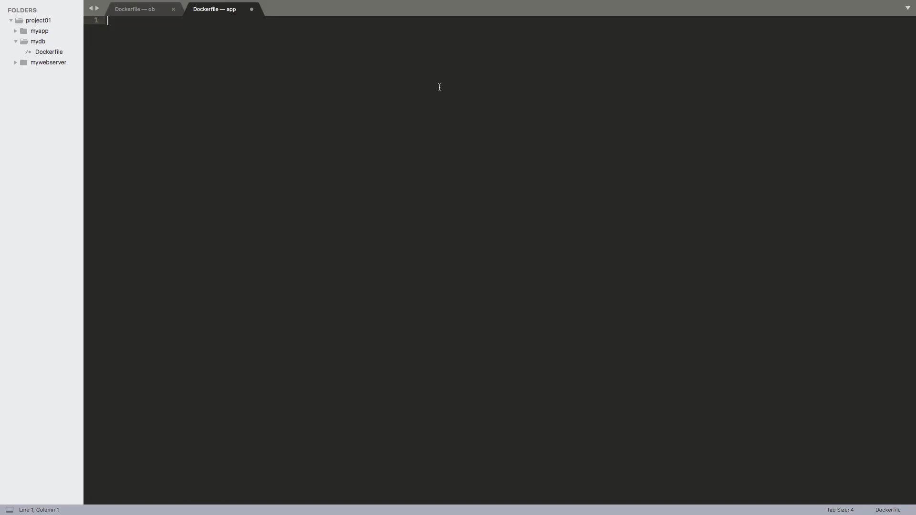
Start the Dockerfile with FROM node and a RUN apt-get update -q command
type("FROM")
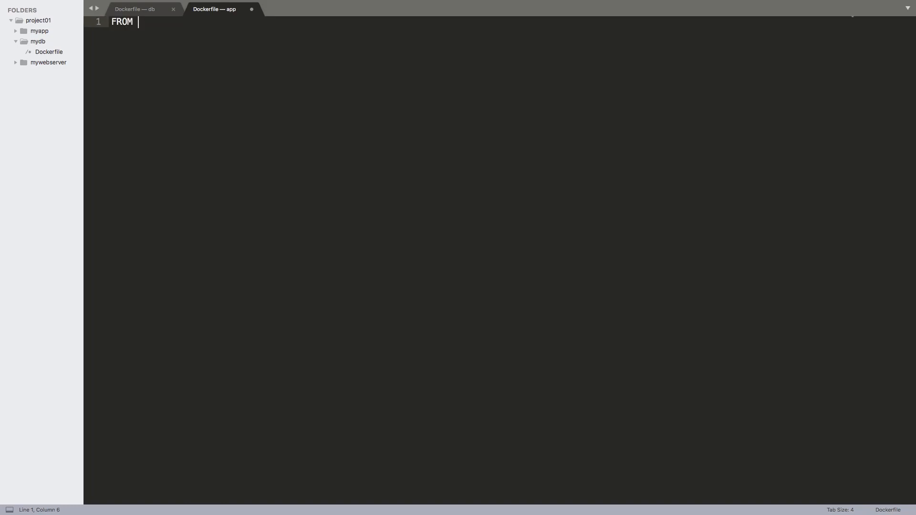
type("nid")
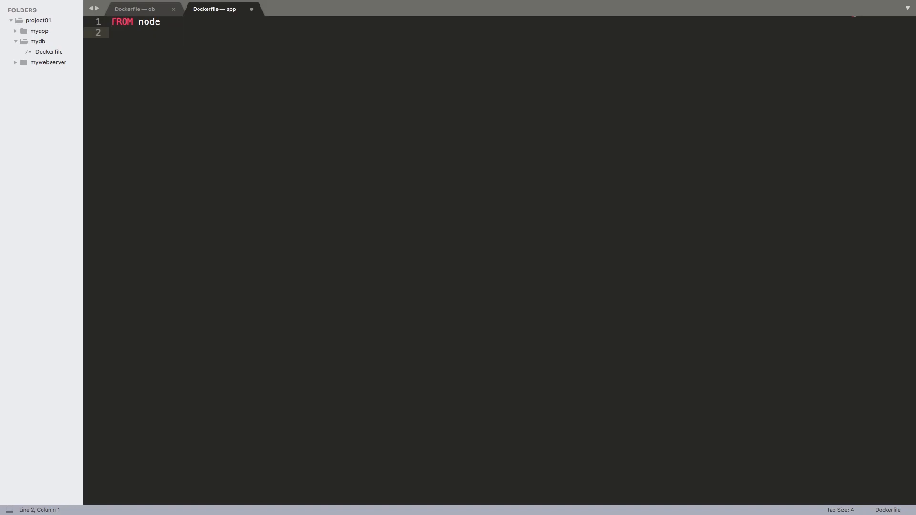
type("RUN apt")
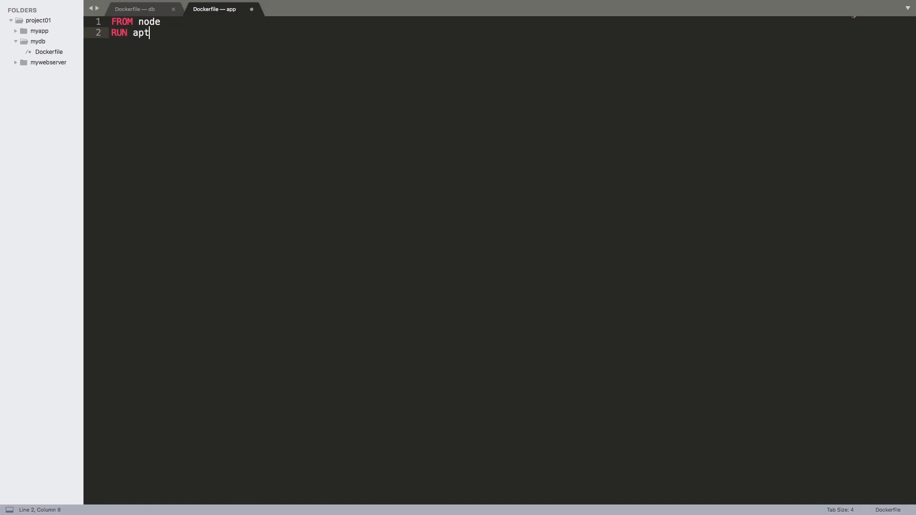
type("-get update")
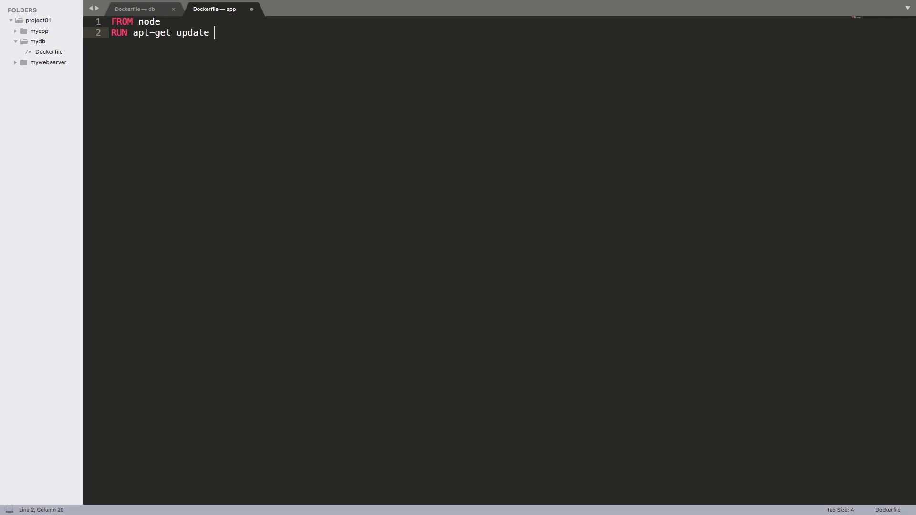
type("-q &")
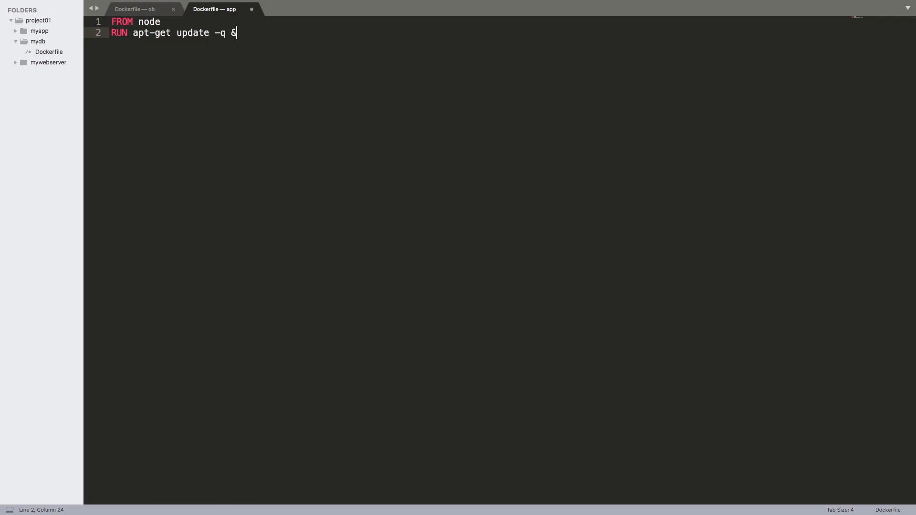
Chain apt-get dist-upgrade -y, clean and autoclean onto the RUN line
type("& apt-get dis")
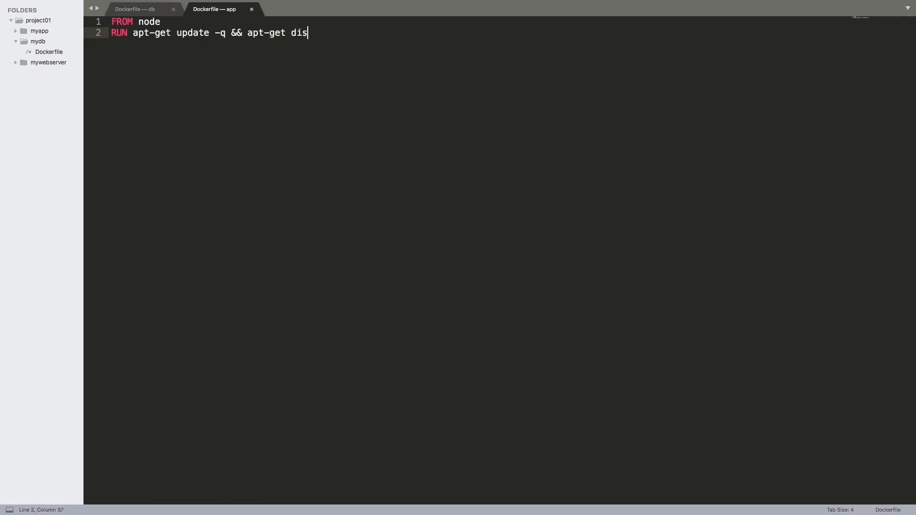
type("-up")
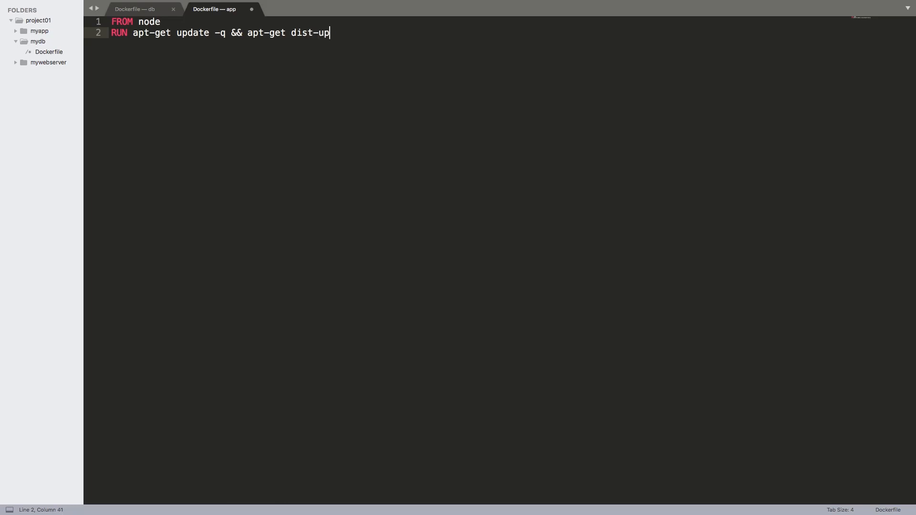
type("grade -y")
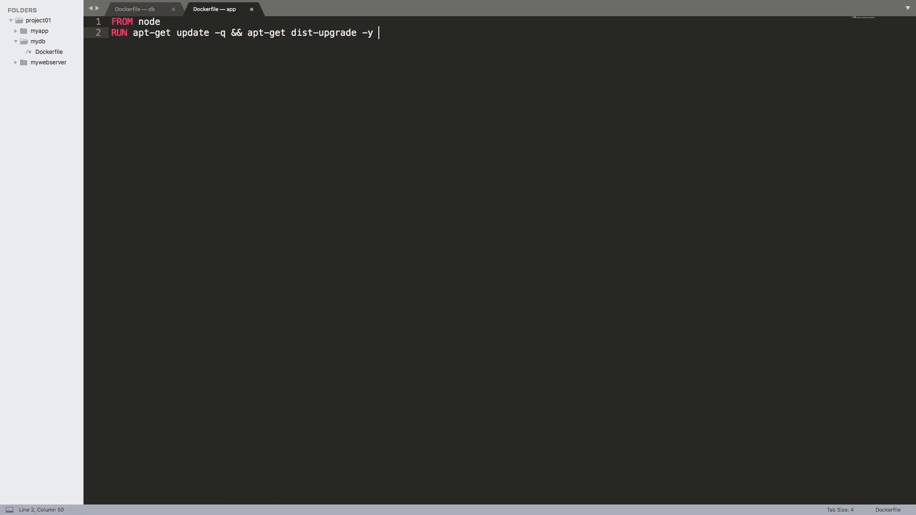
type("&& apt-get clea")
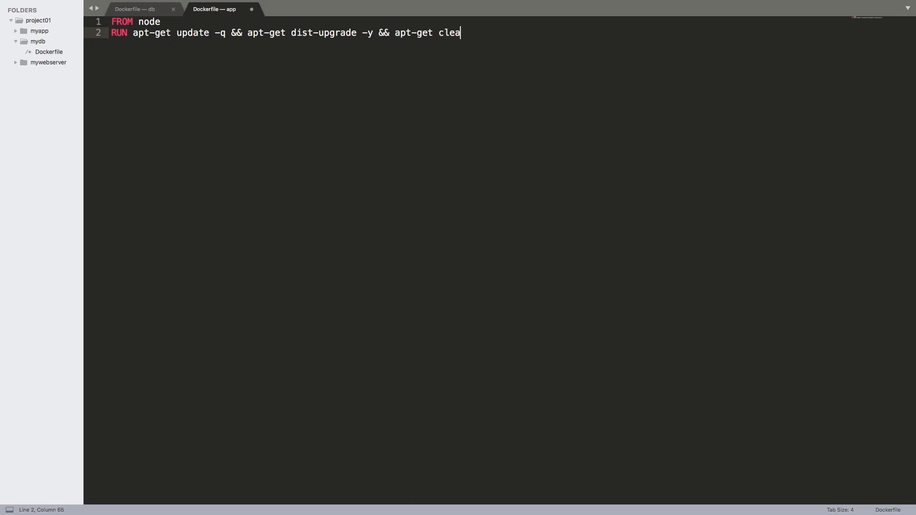
type("n && apt-get")
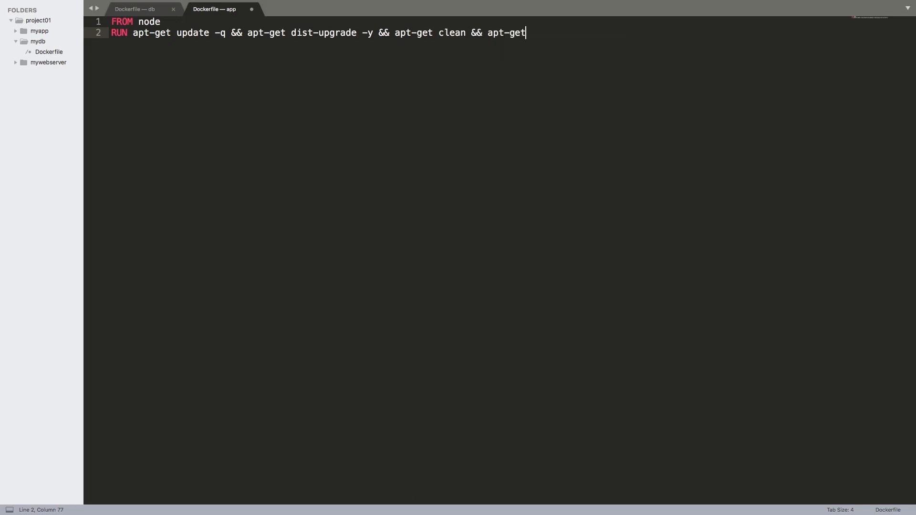
type("autoclean")
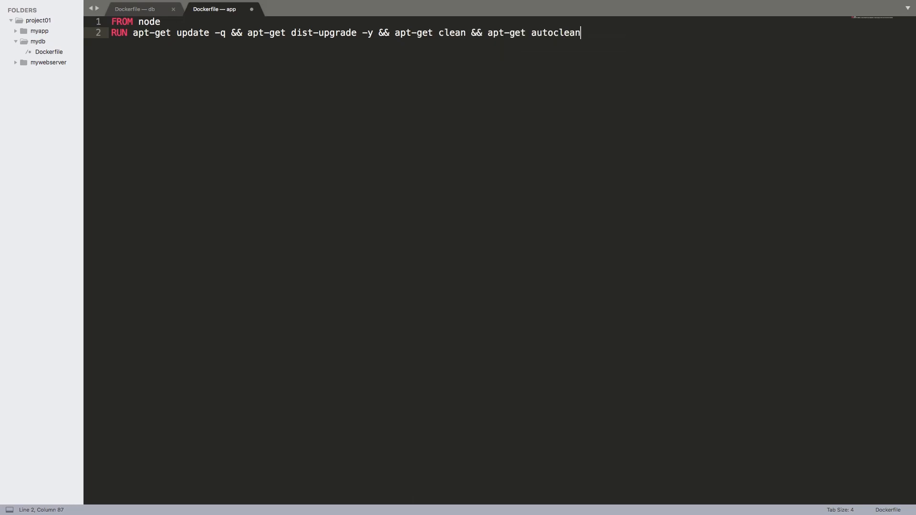
key("Enter")
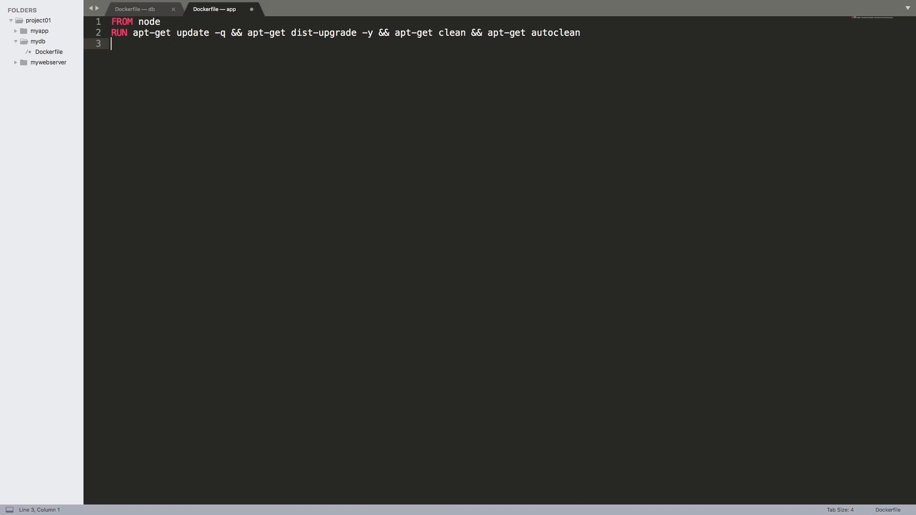
Add EXPOSE 3000, plus a temporary note that ports below 1024 need root
type("E")
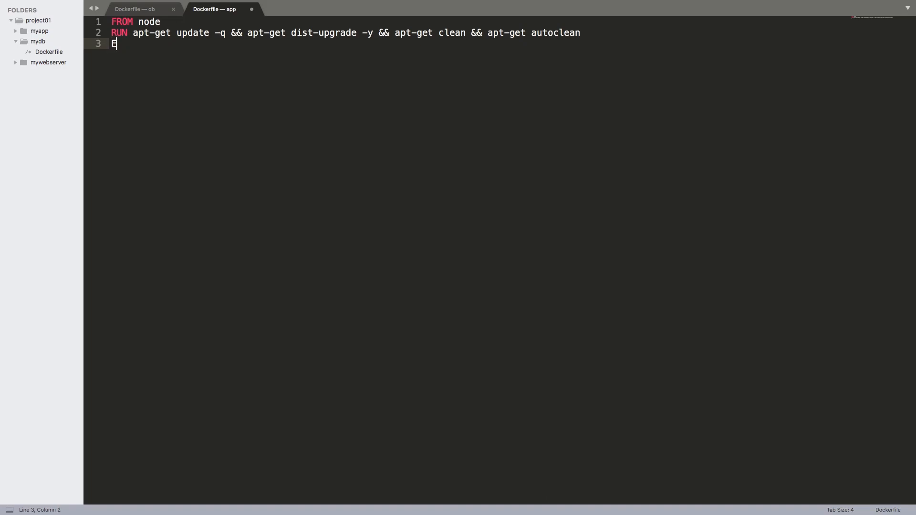
type("XPOSE")
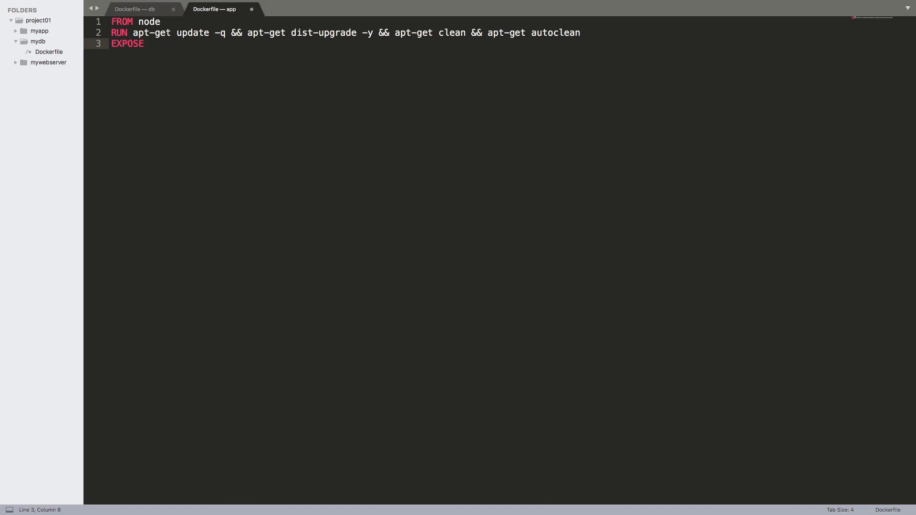
type("3000")
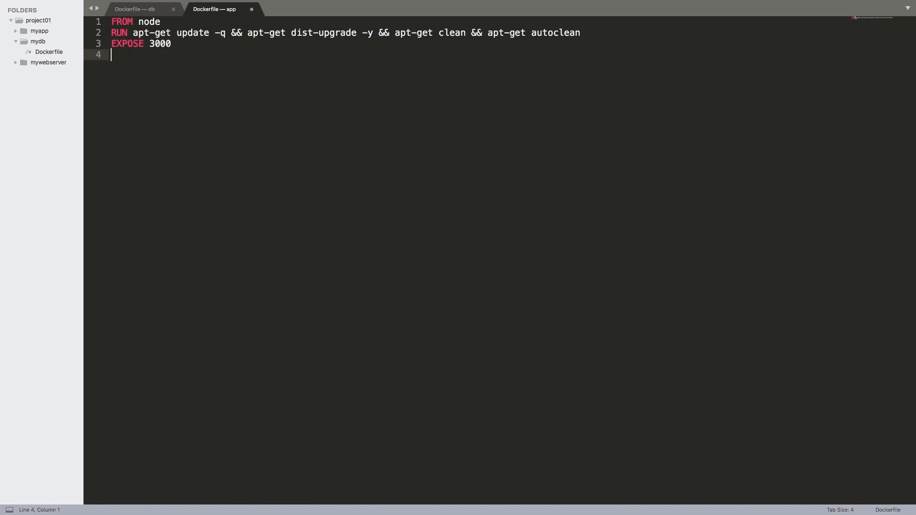
type("<")
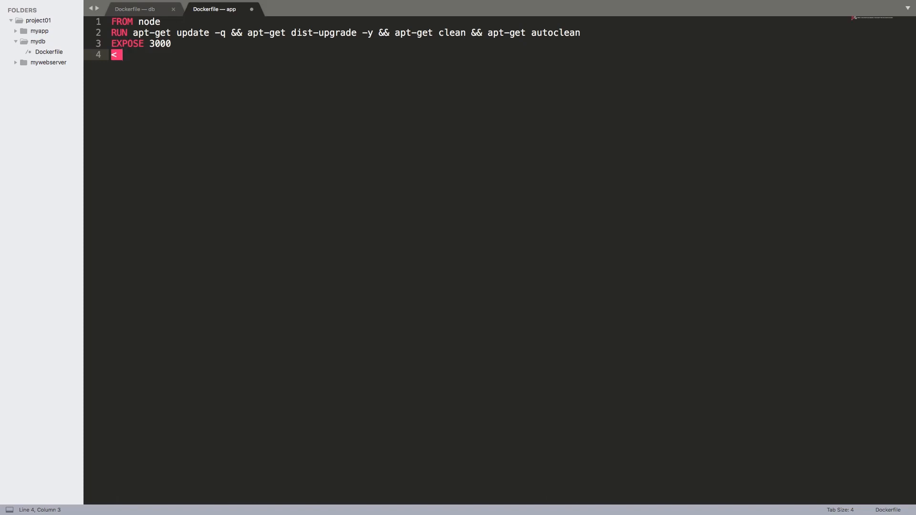
type("1024")
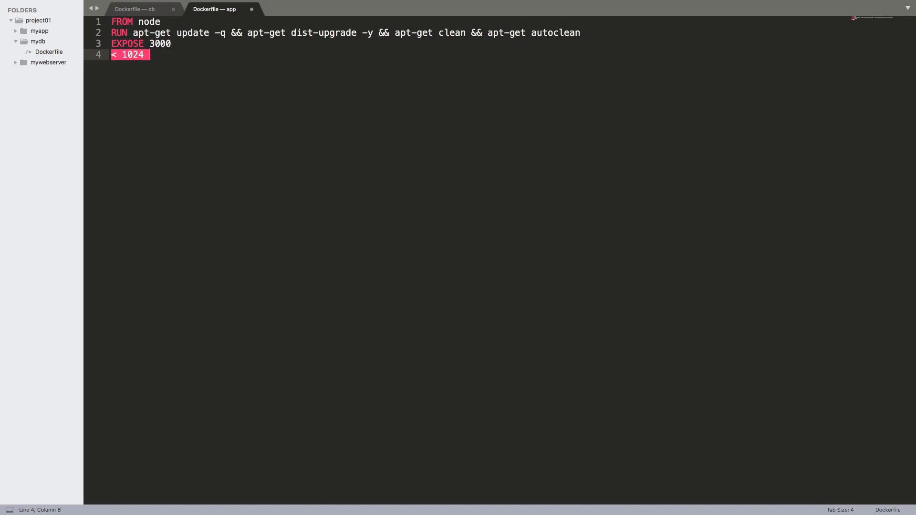
type("=> needs root privileges")
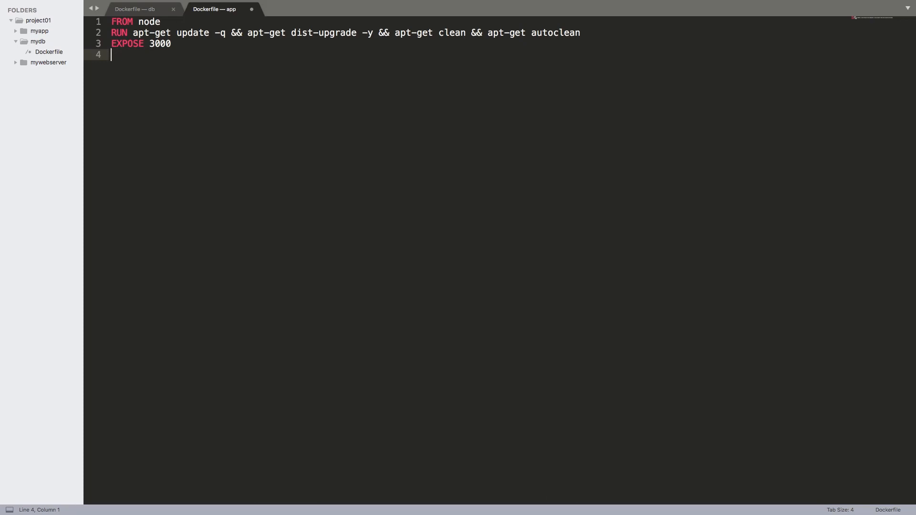
Add the line ENV APP_PATH /usr/share/app to the Dockerfile
type("ENV")
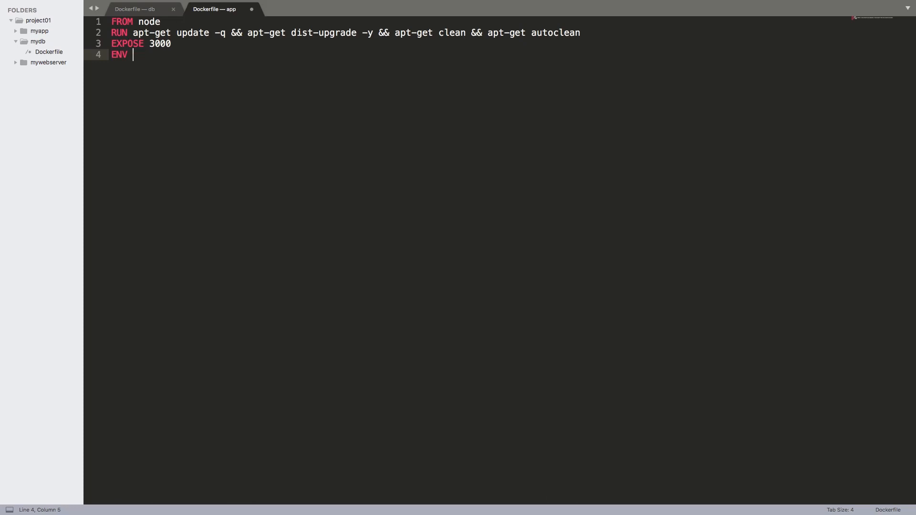
type("APP")
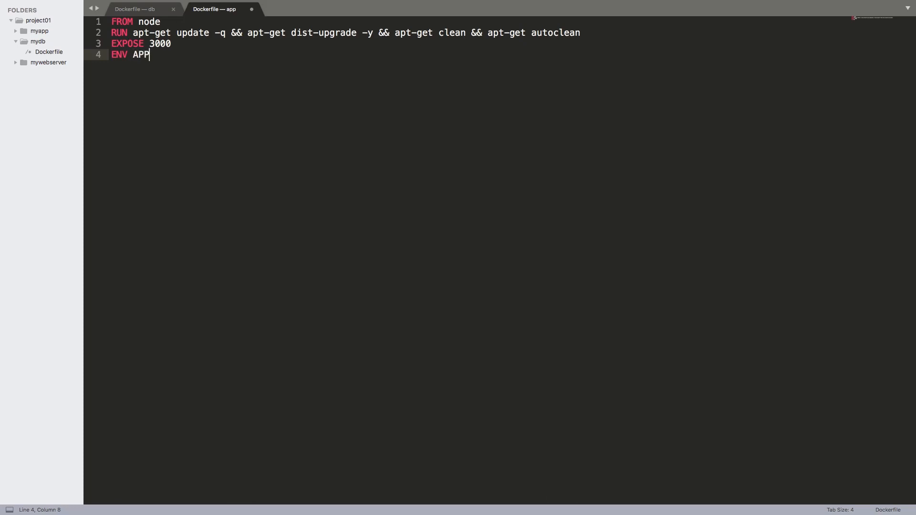
type("_")
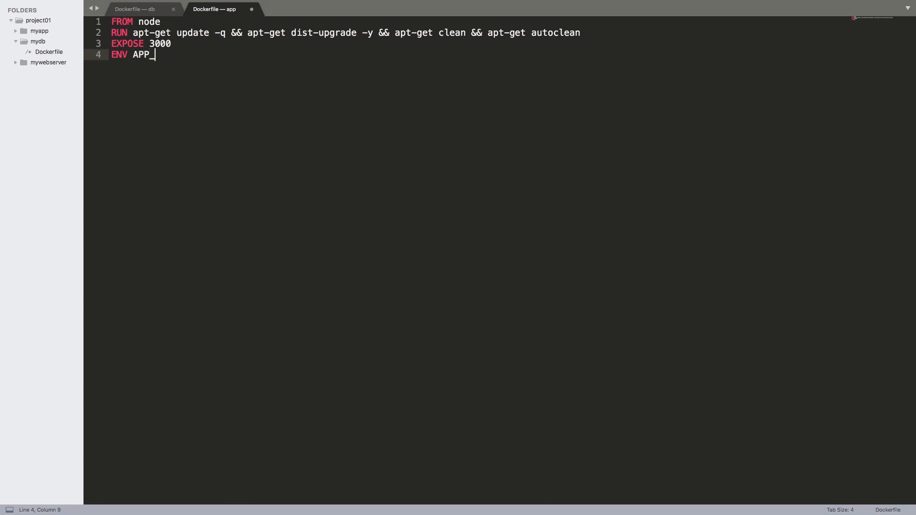
type("PATH")
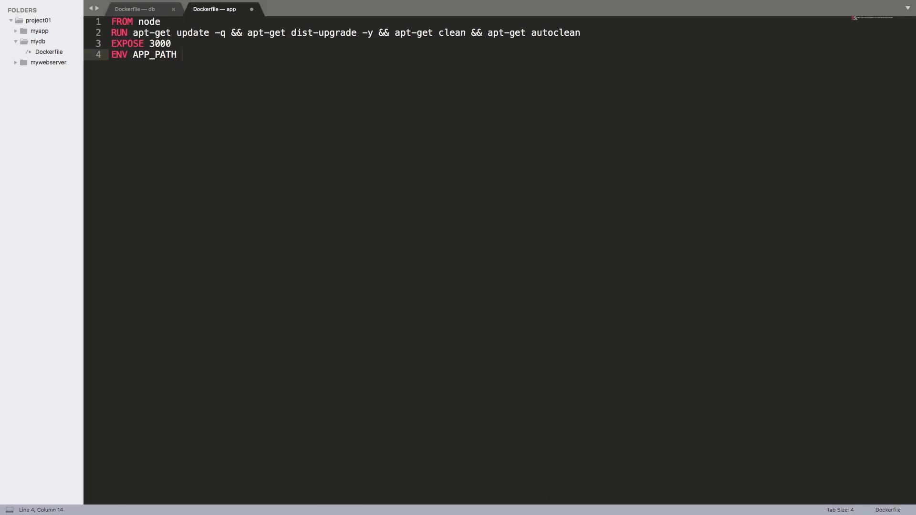
type("/u")
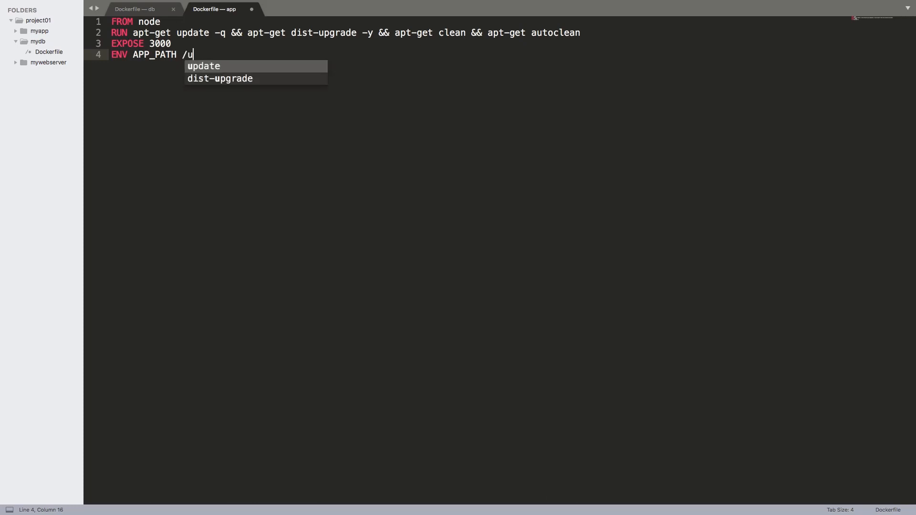
type("sr/")
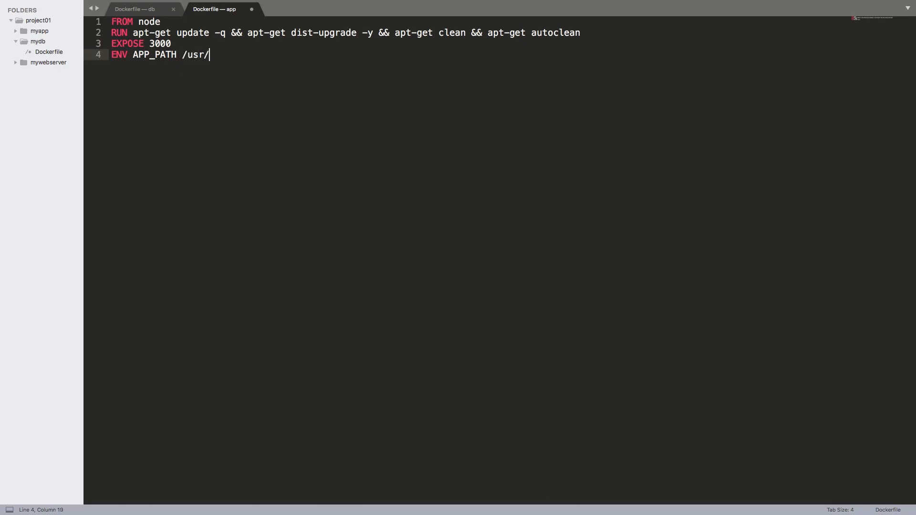
type("share/app")
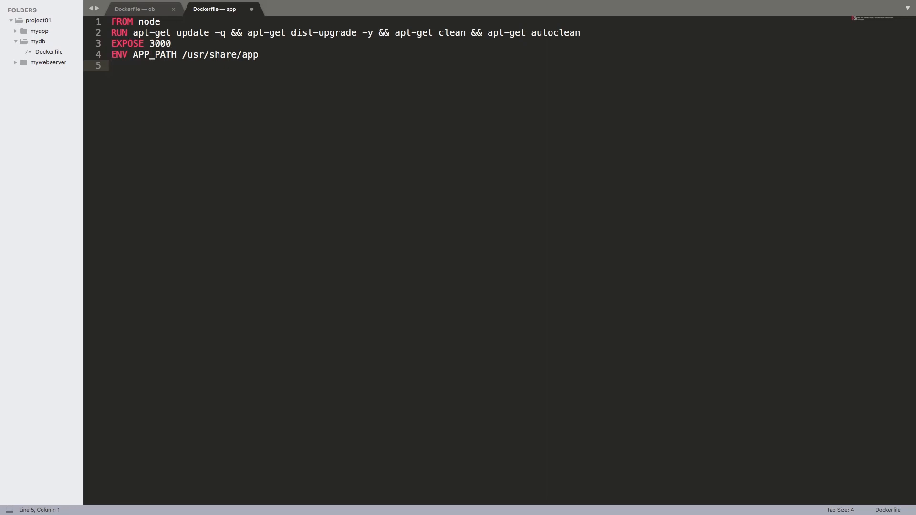
Add RUN mkdir -p $APP_PATH && chown node:node $APP_PATH
type("RUN")
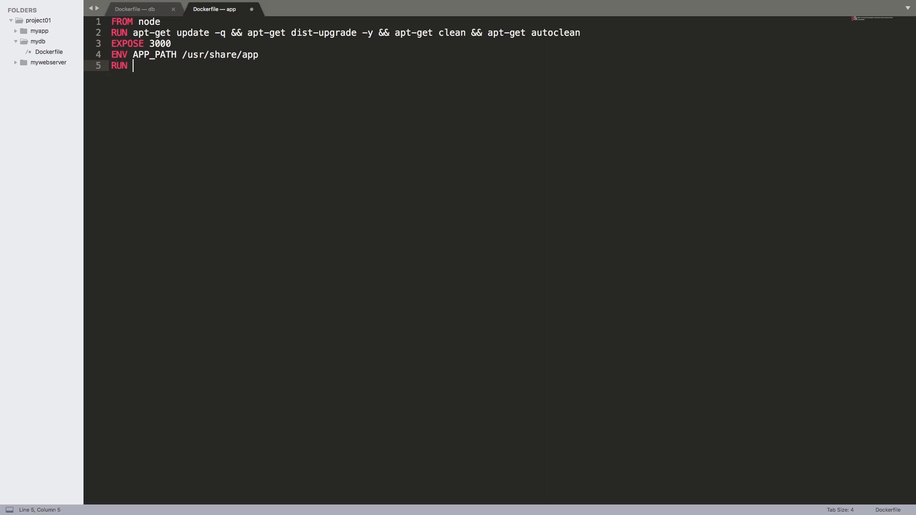
type("mkdir")
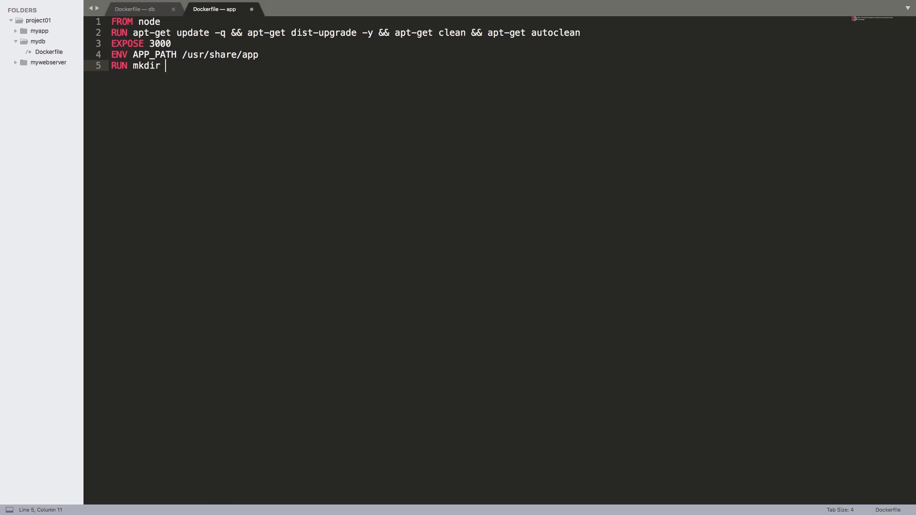
type("-p $a")
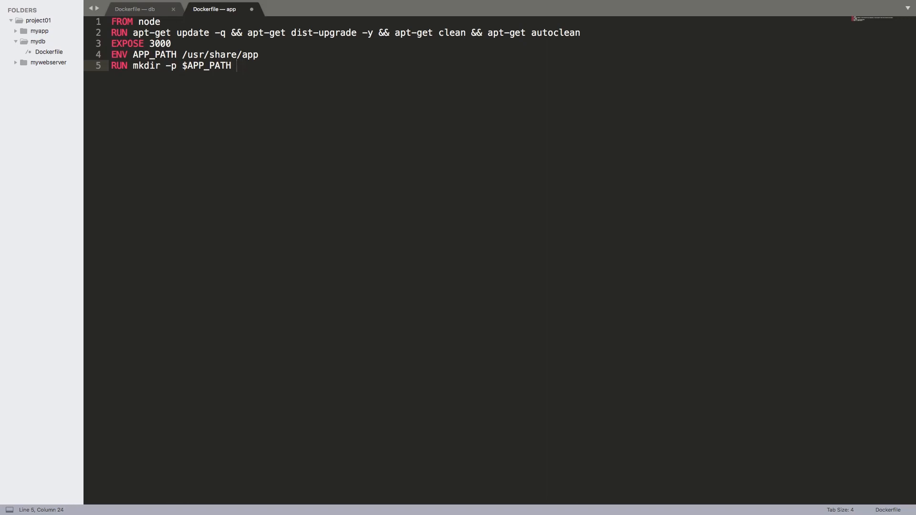
type("&& chown")
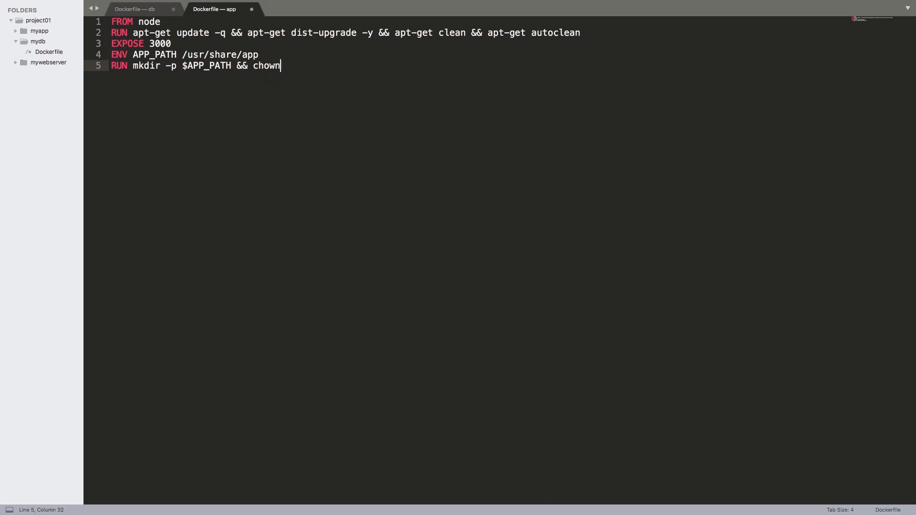
type("node")
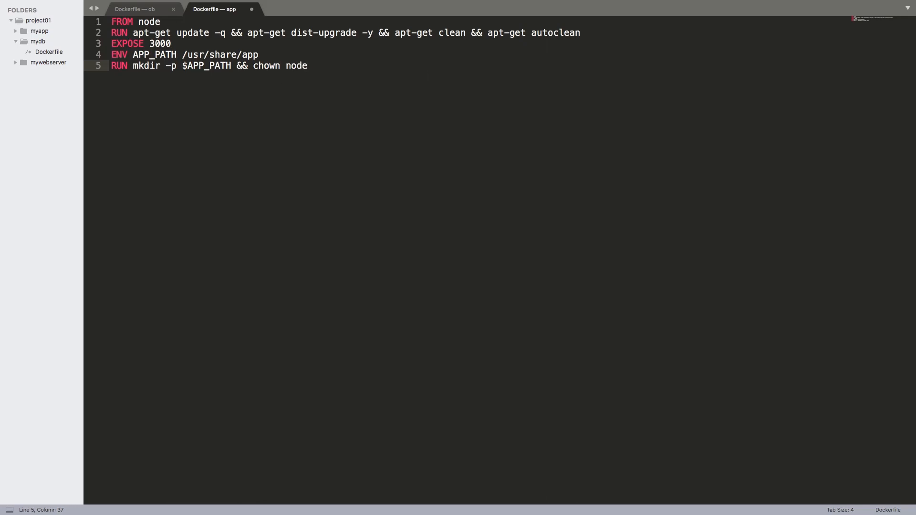
type(":node")
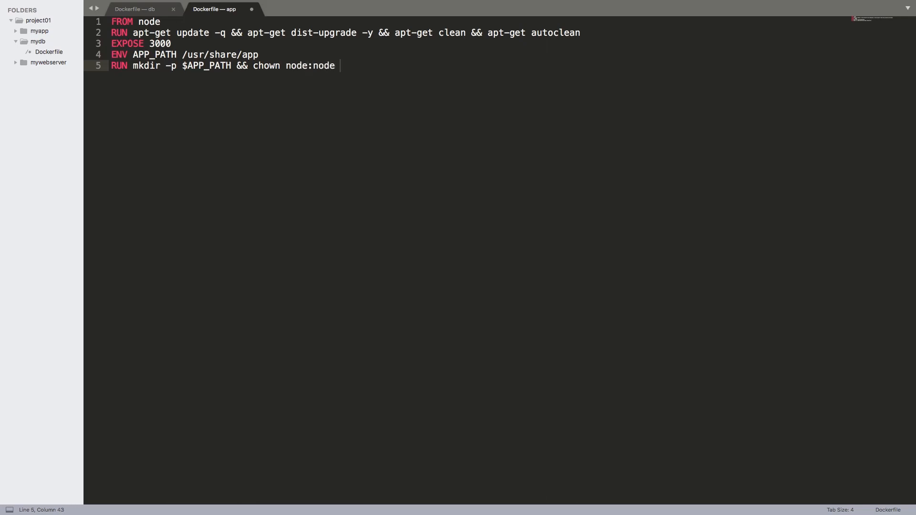
type("$app")
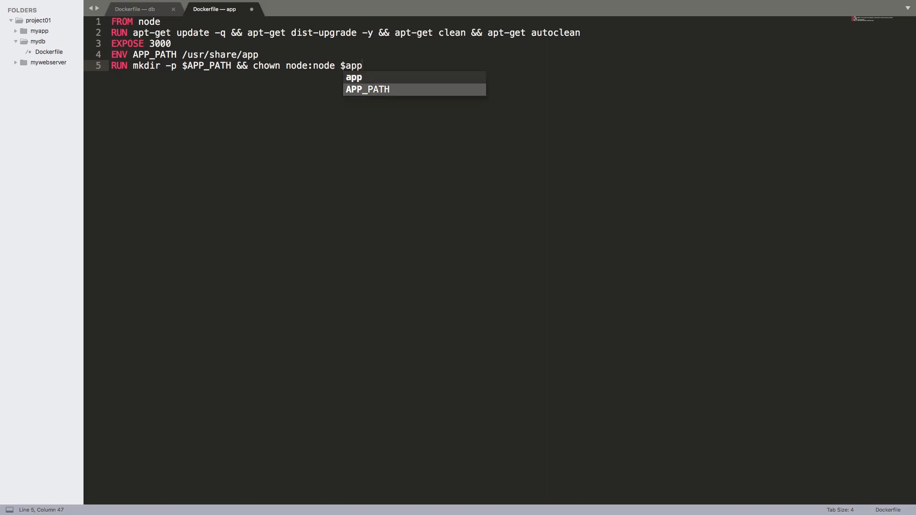
key("Enter")
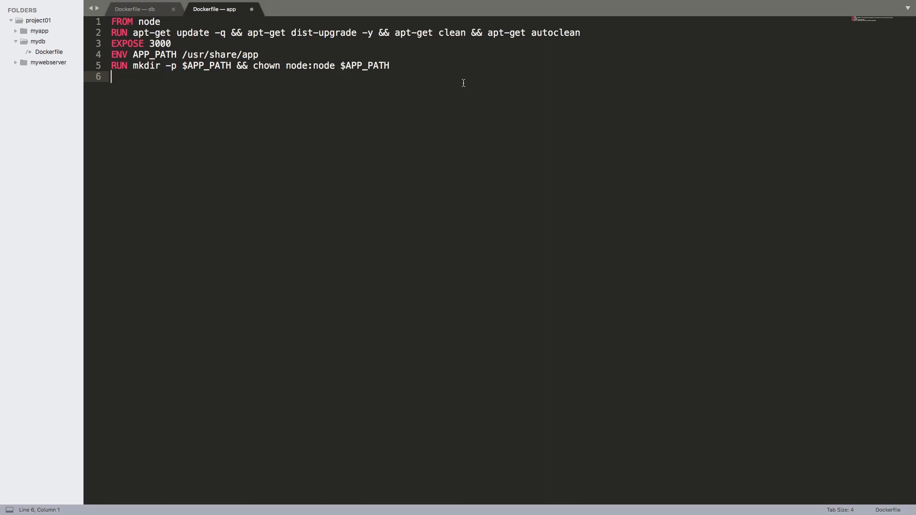
Add WORKDIR $APP_PATH, replacing the mistaken cd /path text
type("WO")
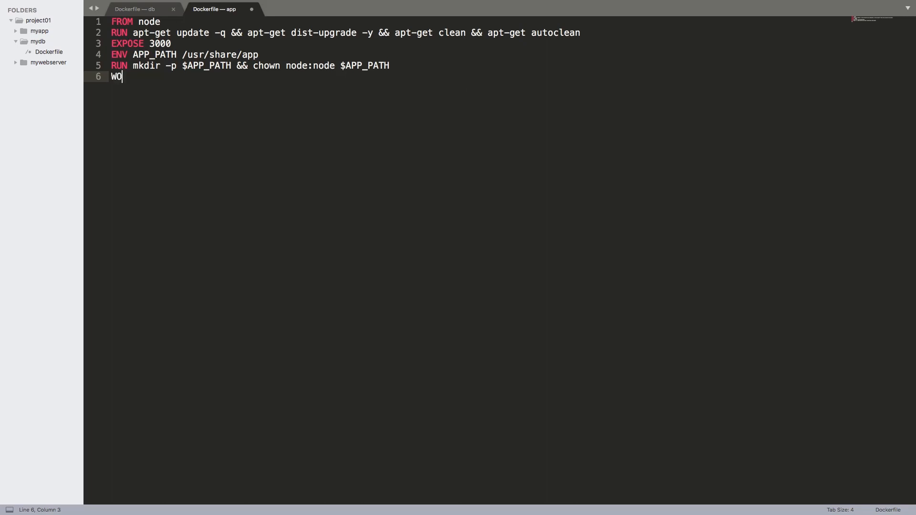
type("R")
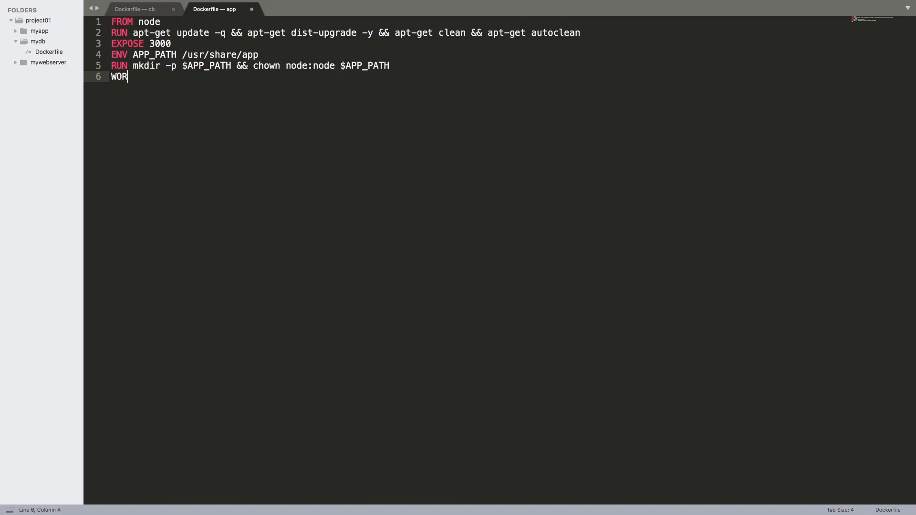
type("KDIR")
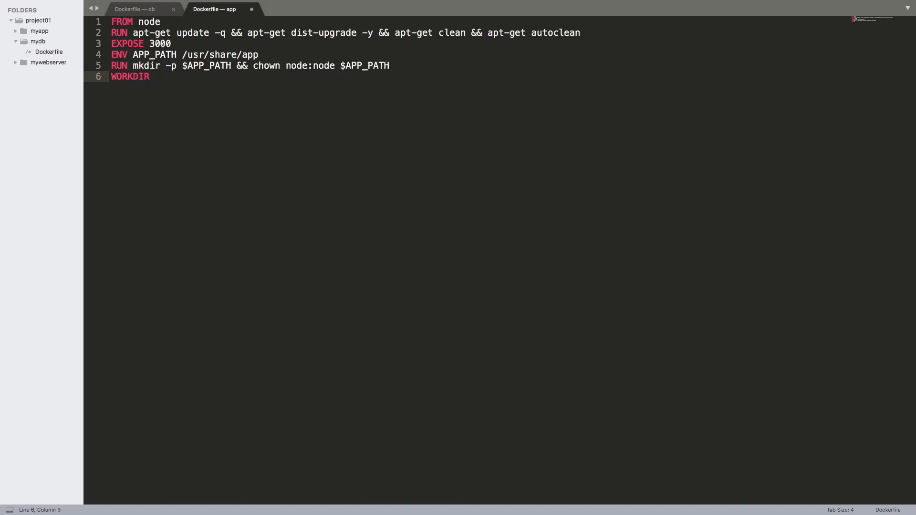
type("cd")
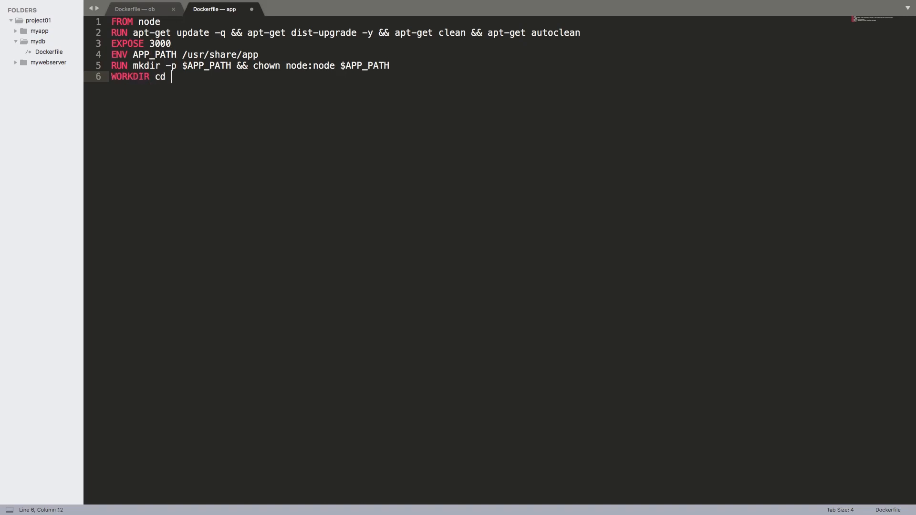
type("/pth")
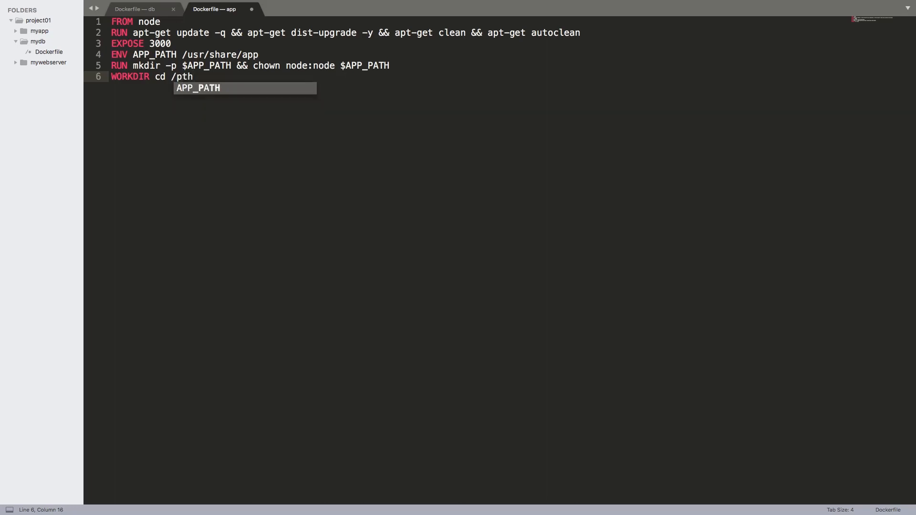
type("a")
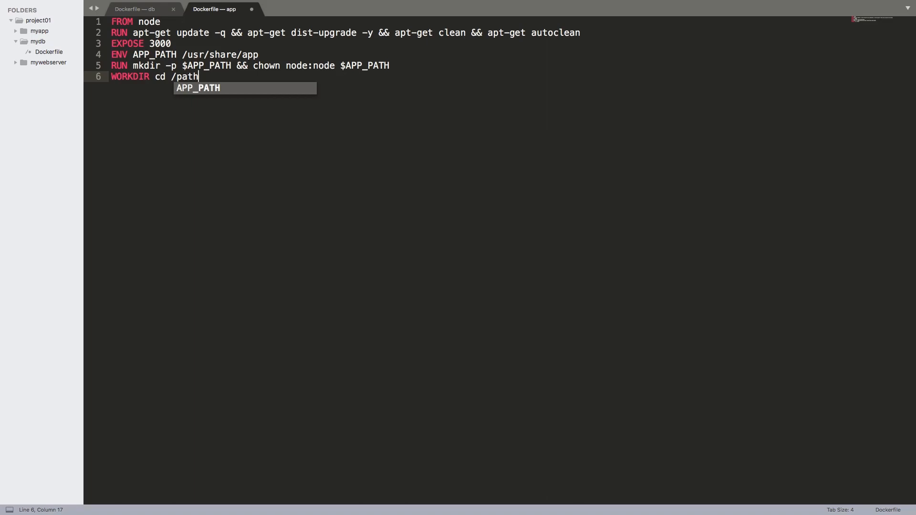
key("Backspace")
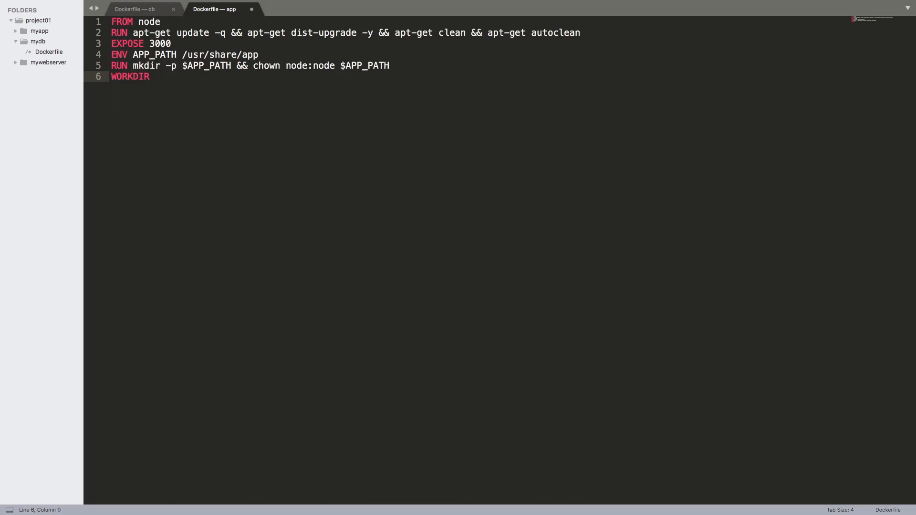
type("$")
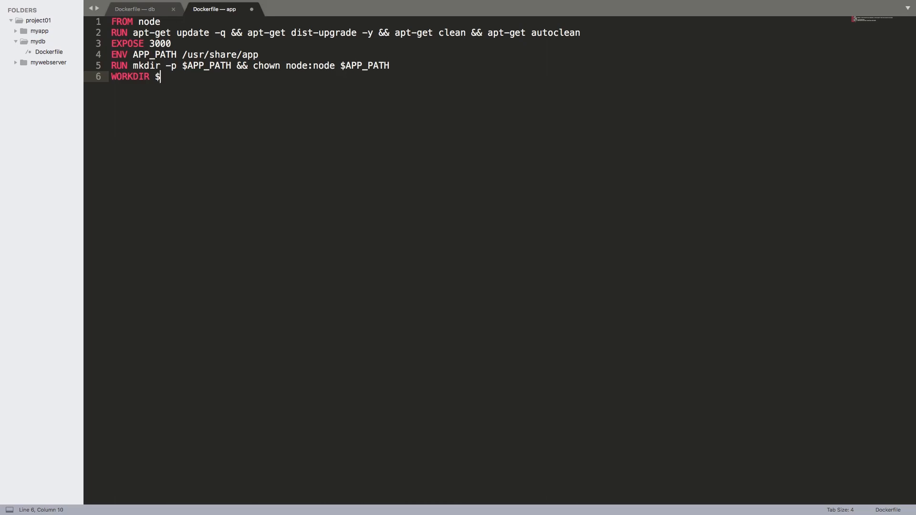
type("APP_PATH")
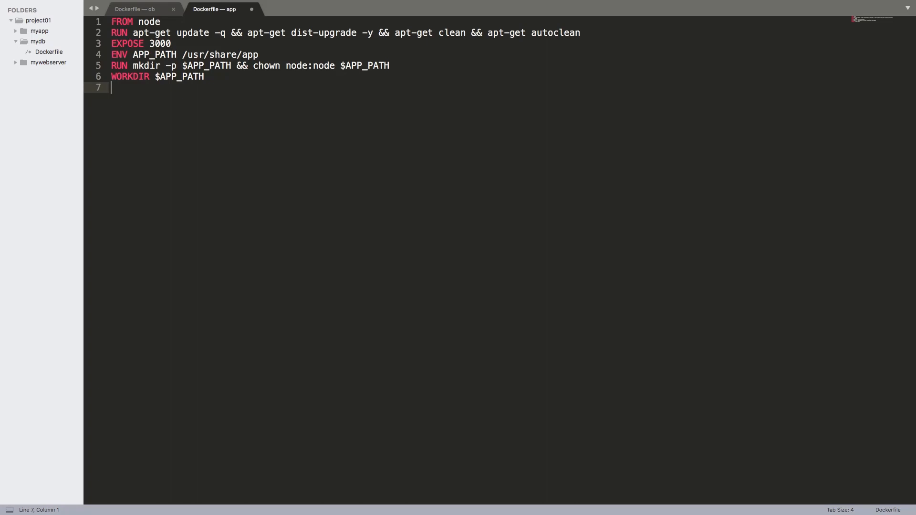
Add the USER node line
type("u")
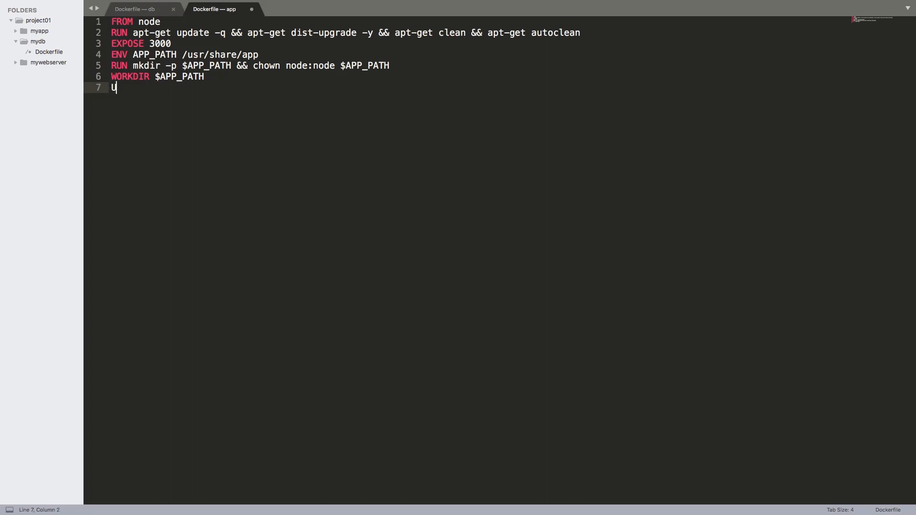
type("SER node")
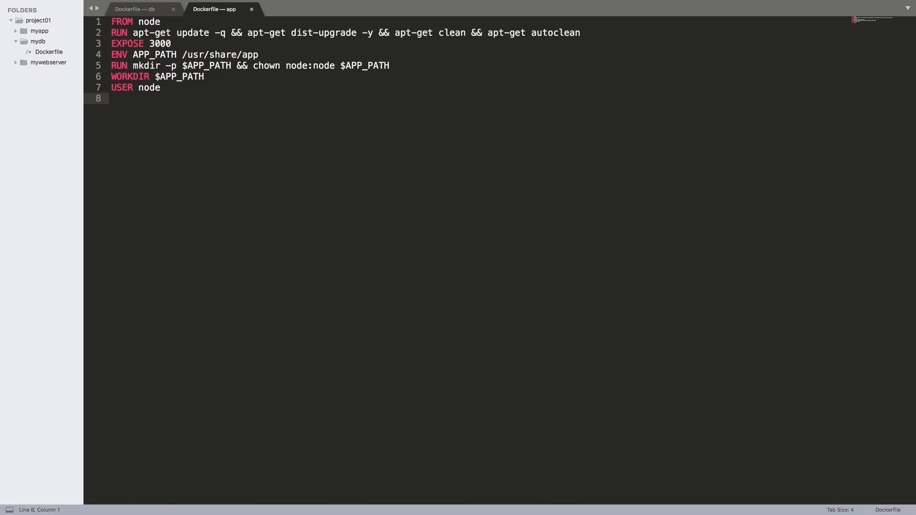
left_click(113, 99)
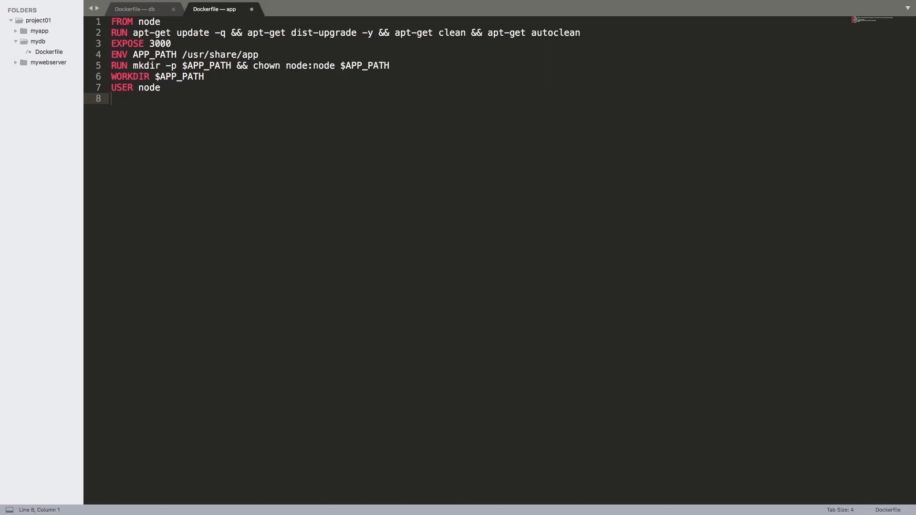
Add the lines COPY . $APP_PATH/ and RUN npm install
type("COPY")
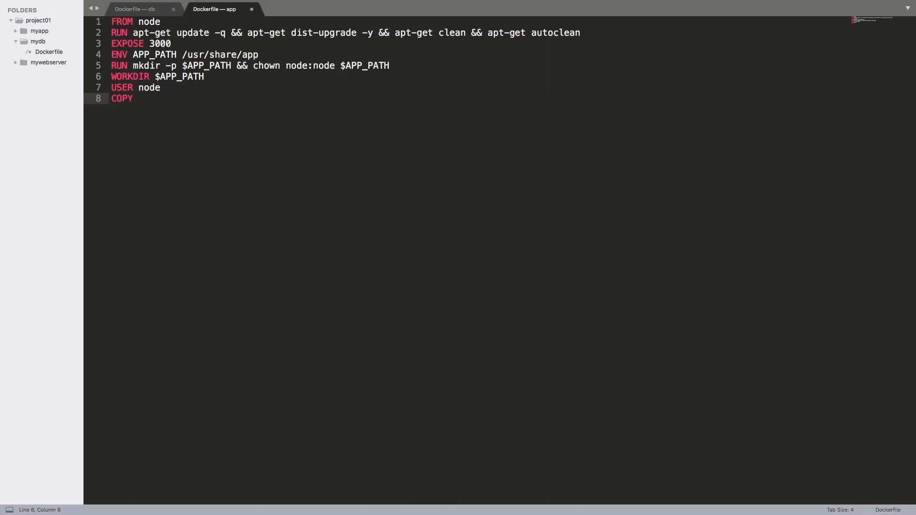
type(".")
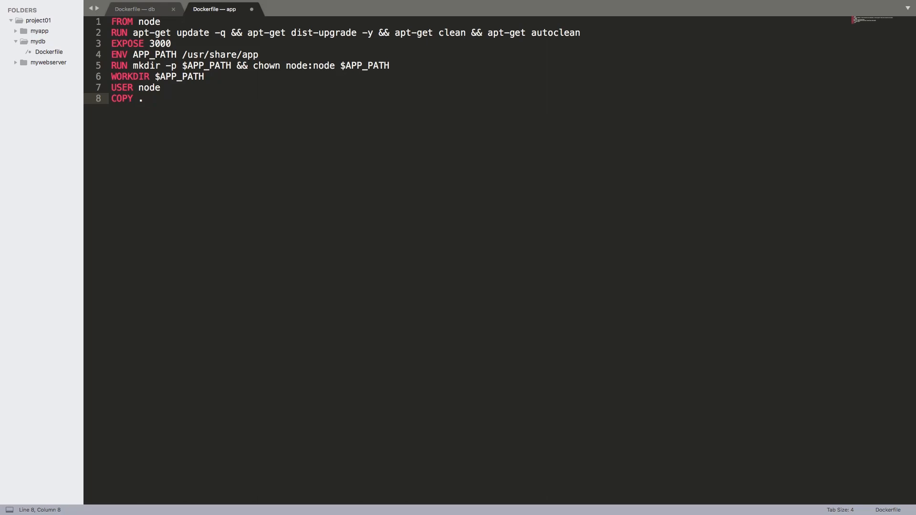
type("$APP_PATH")
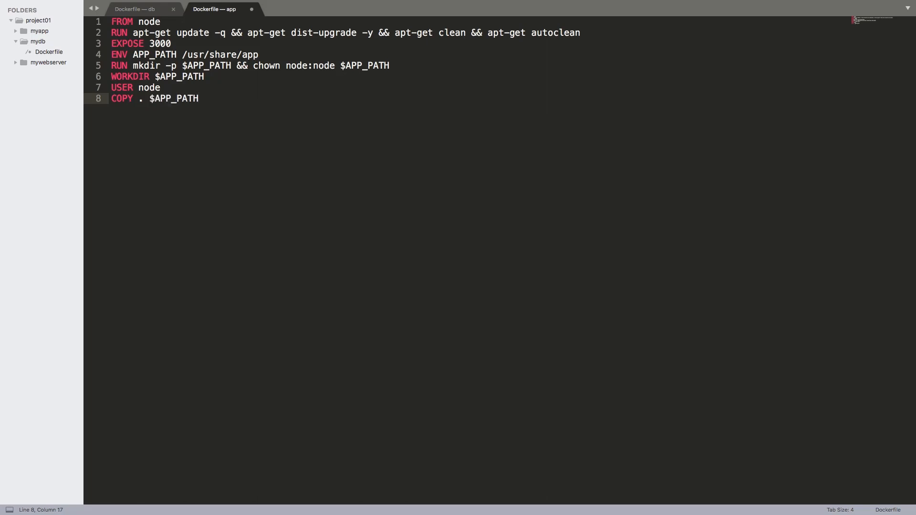
type("/")
type("RUN")
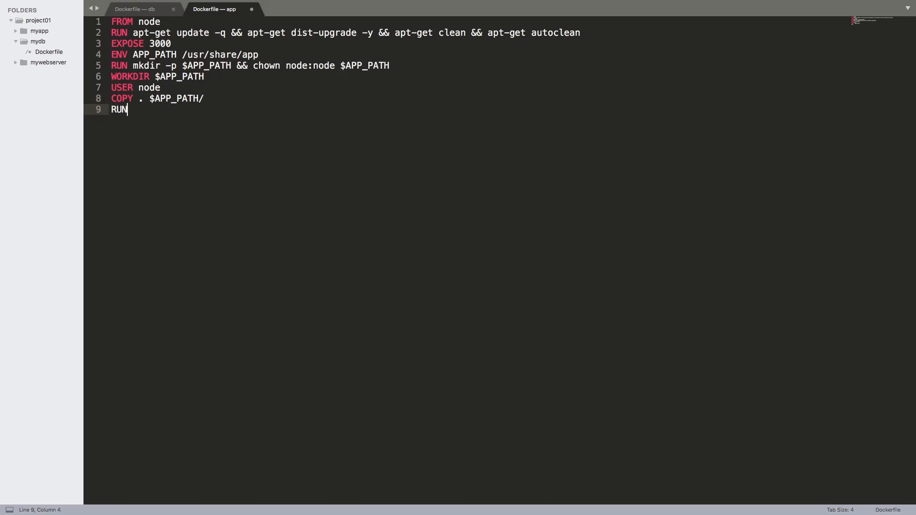
type("npm install")
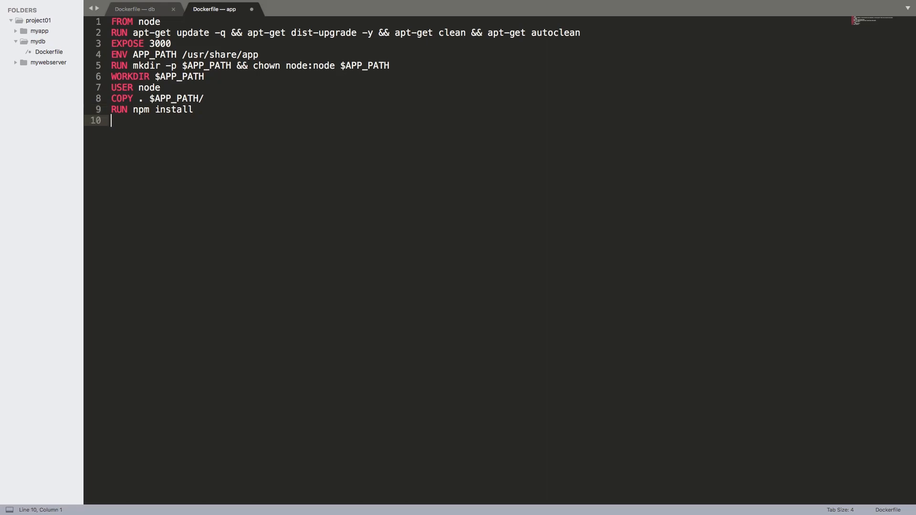
Write CMD ["npm","start"] as the final Dockerfile line
type("CMD []")
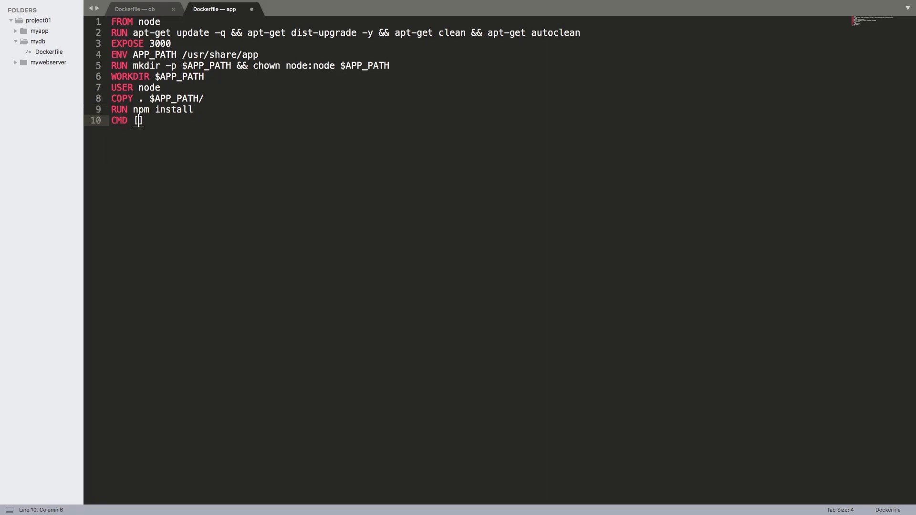
type("\"npm\"")
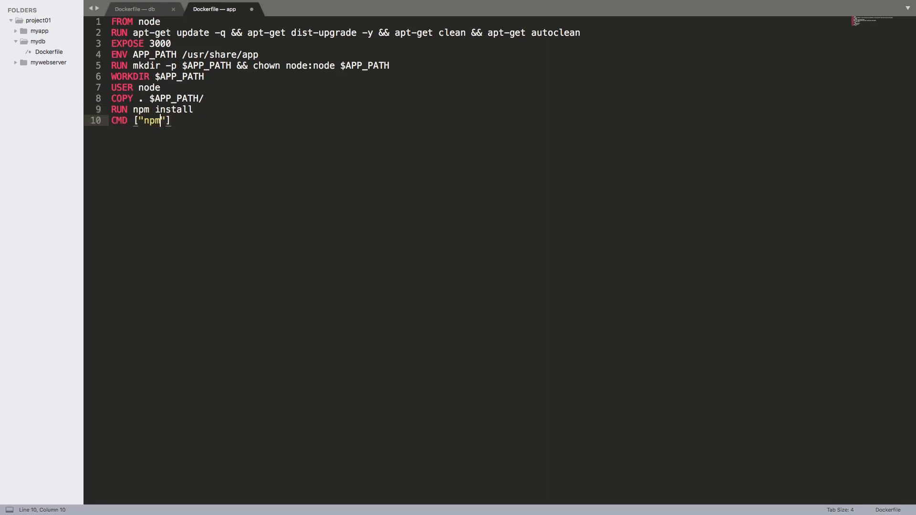
type(",\"start\"")
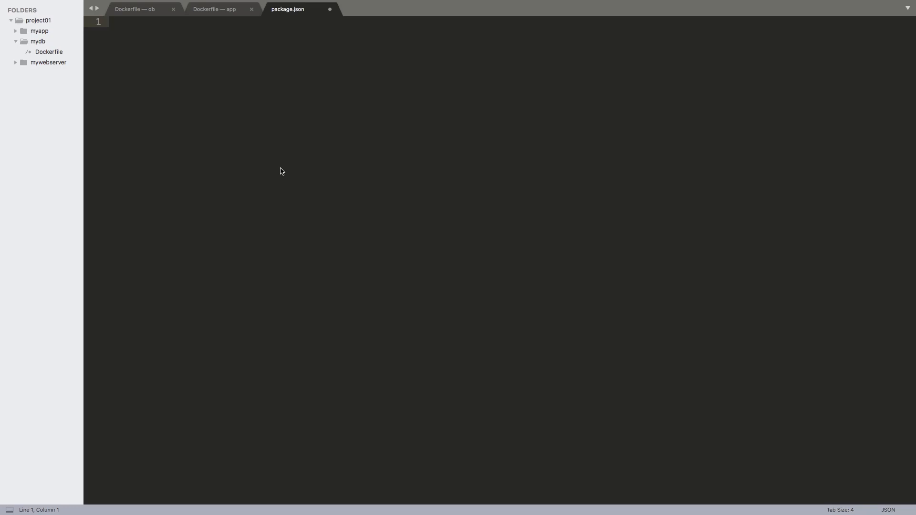
Begin package.json with name PID_Blog and version 1.0
type("{")
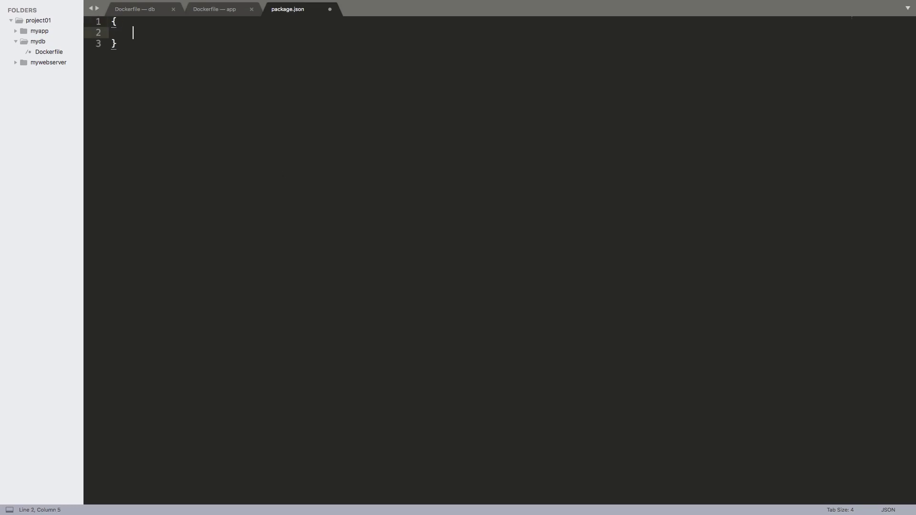
type(":na")
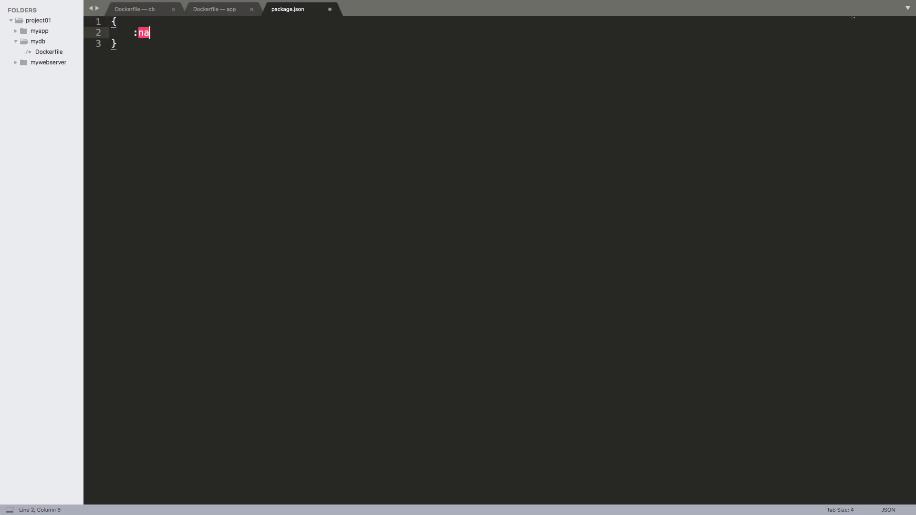
type("\"name\": \"pi")
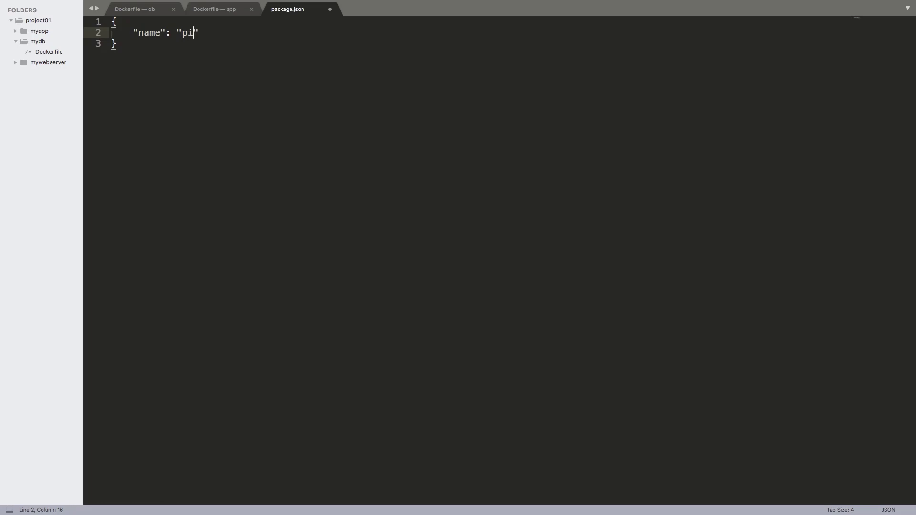
key("BackSpace")
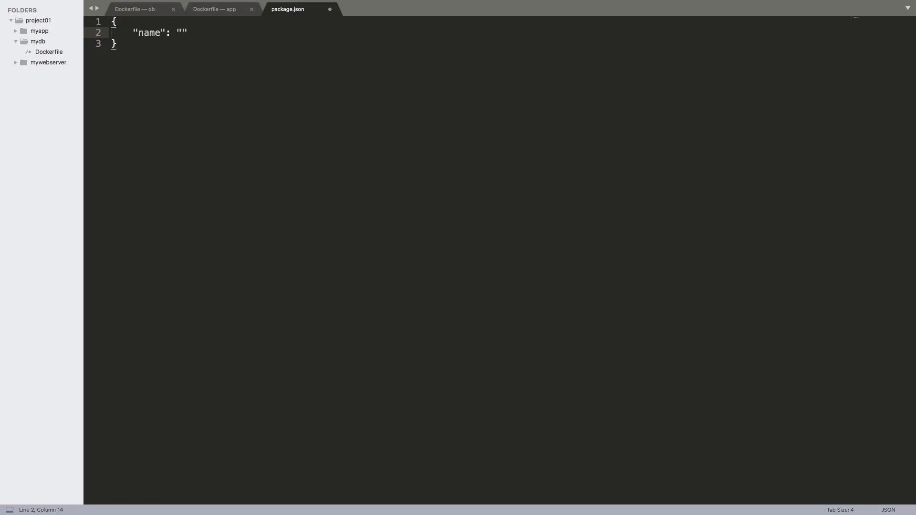
type("PID_")
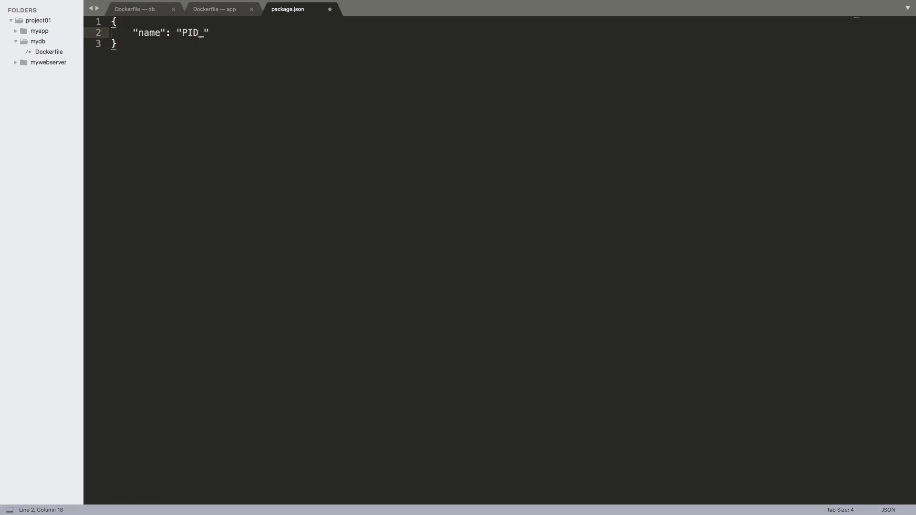
type("Blog\",")
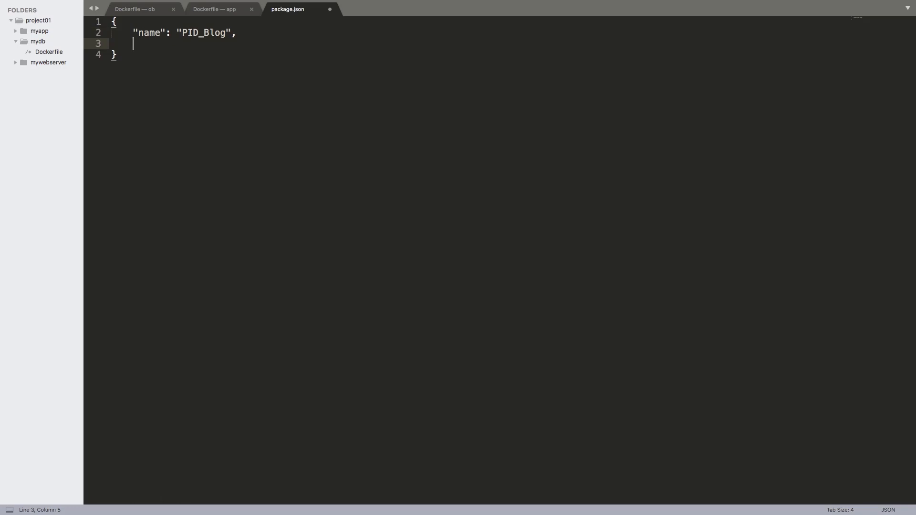
type("\"version\":")
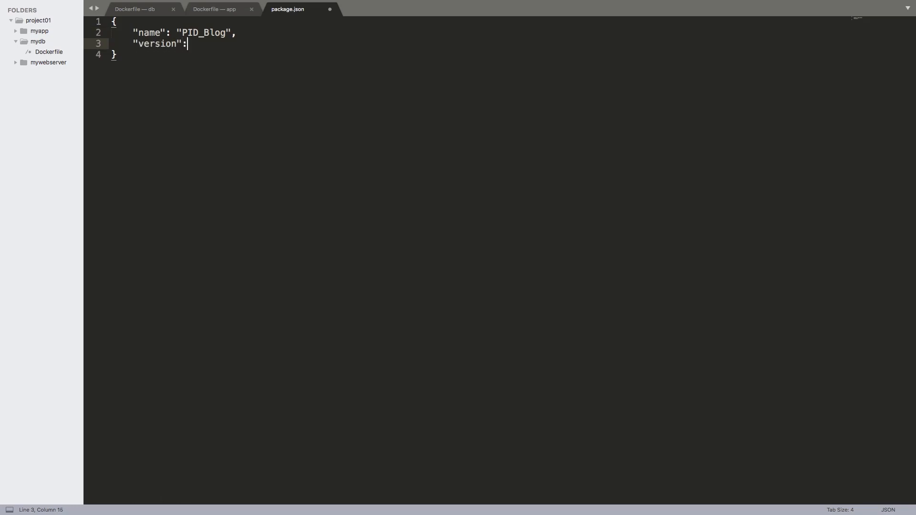
type("\"1.\"")
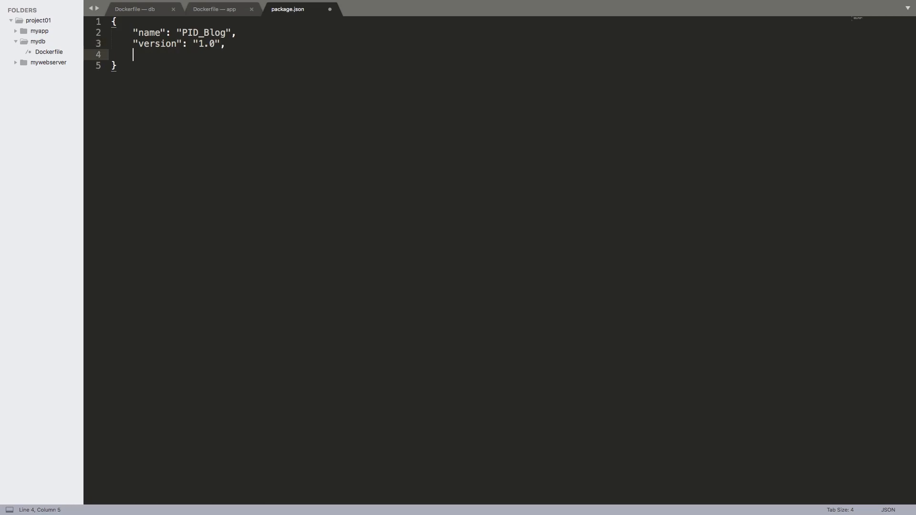
Add a scripts object with start set to node server.js
type("\"scripts\": {")
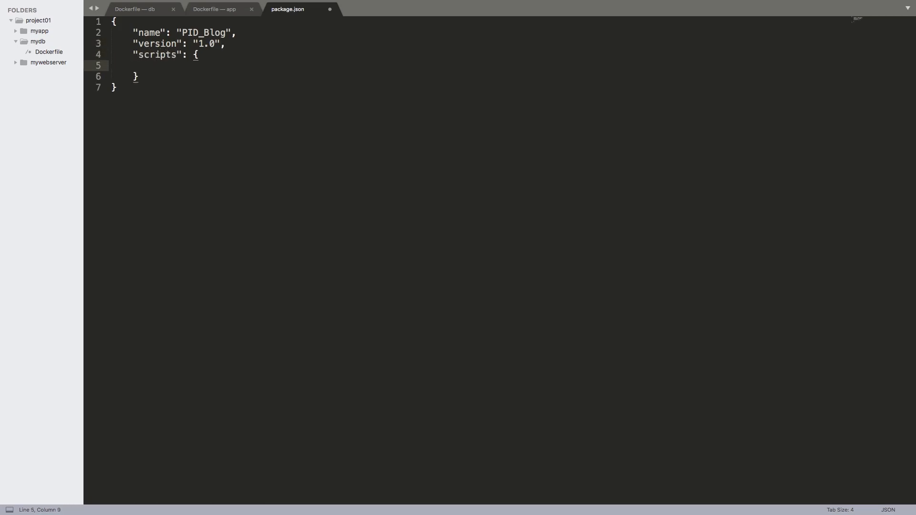
type("\"start\"")
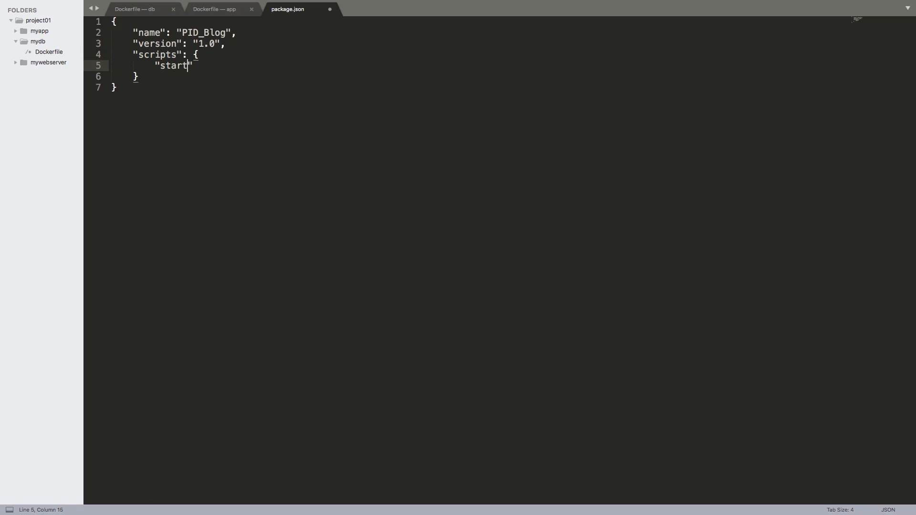
type(":\"node \"")
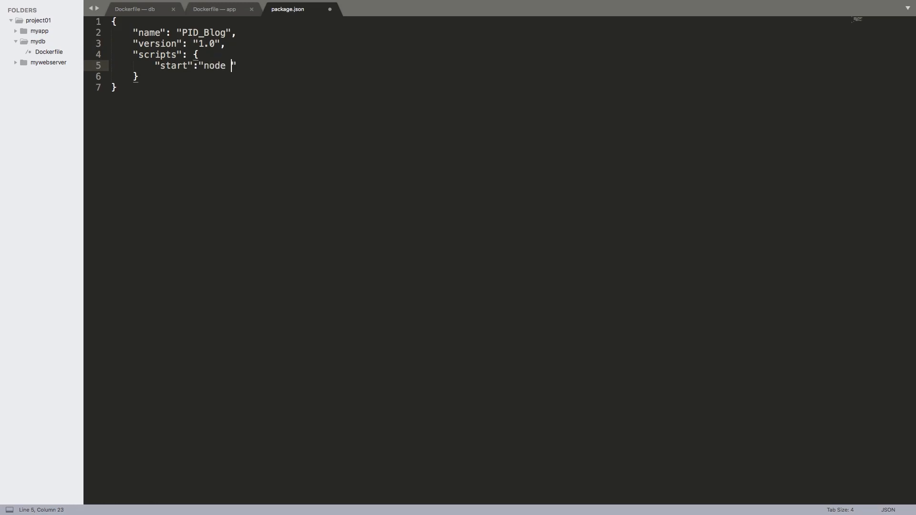
type("server.js")
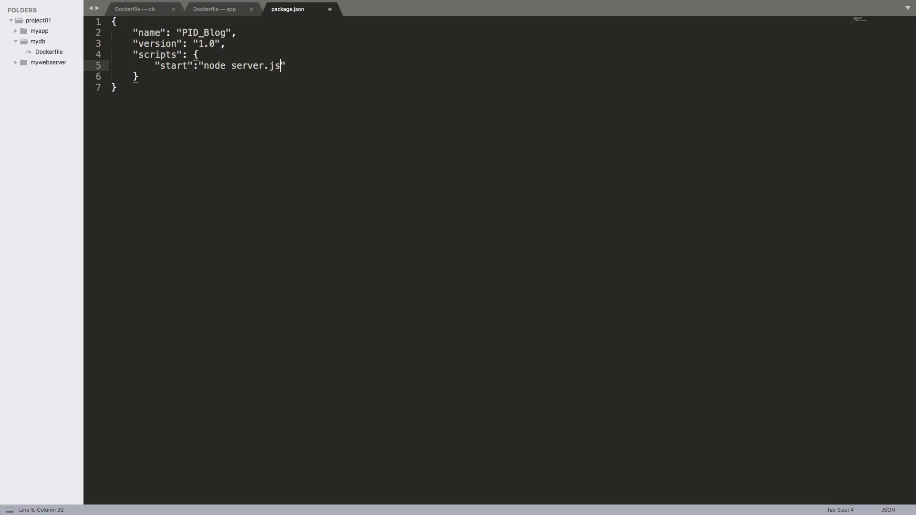
type("\"")
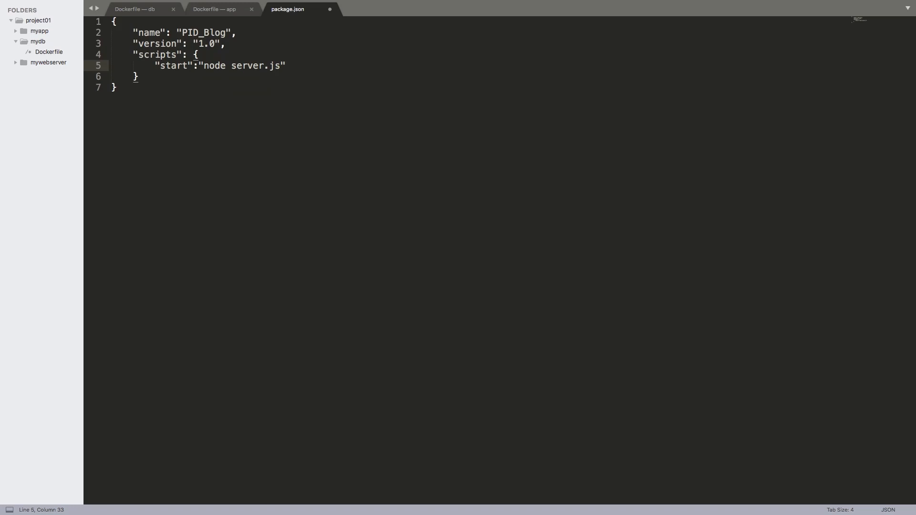
type(",")
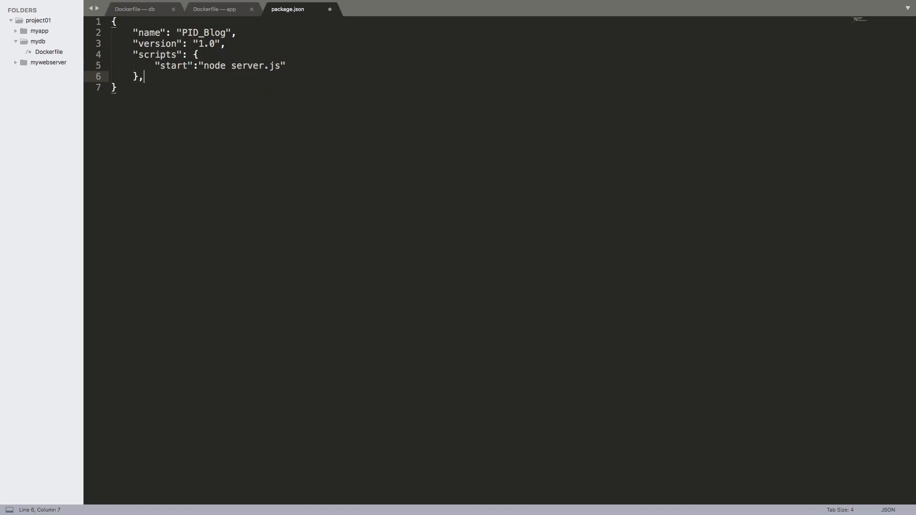
Start a dependencies object listing express at ^4.15.4
key("Enter")
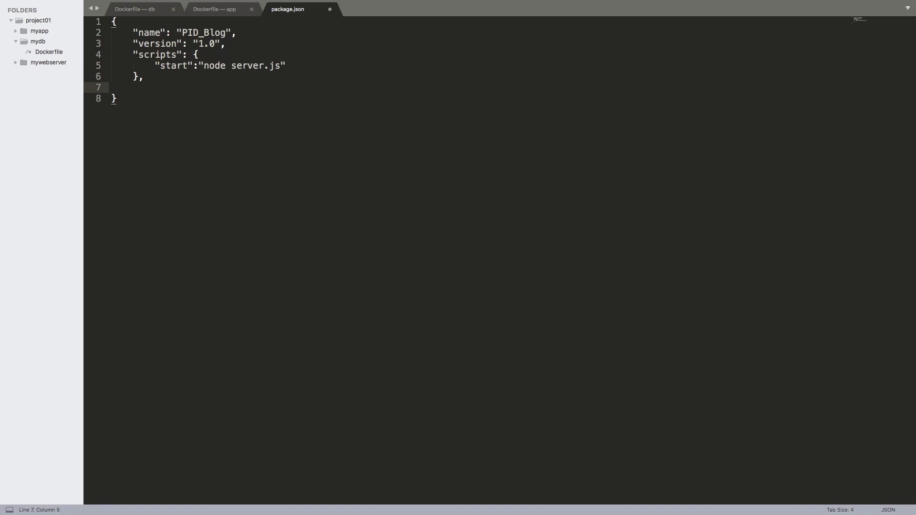
type("\"dependec\"")
type("\"expre")
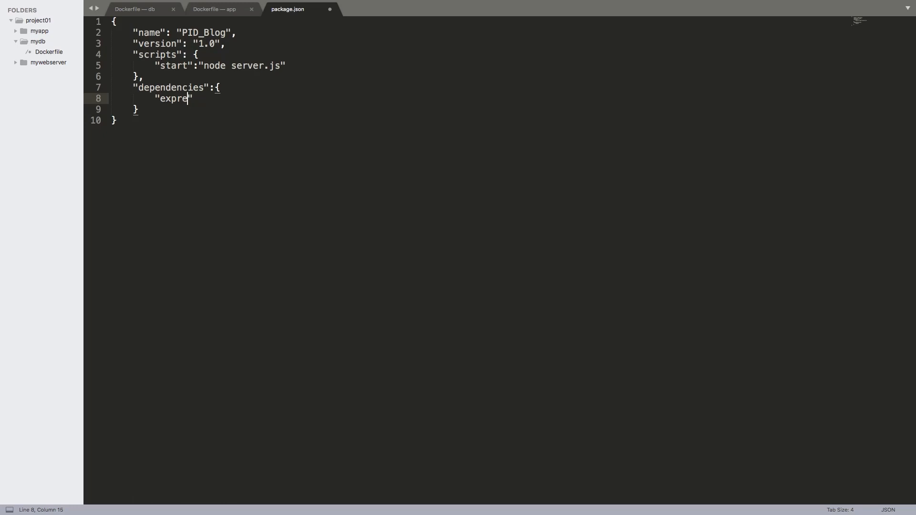
type("ss")
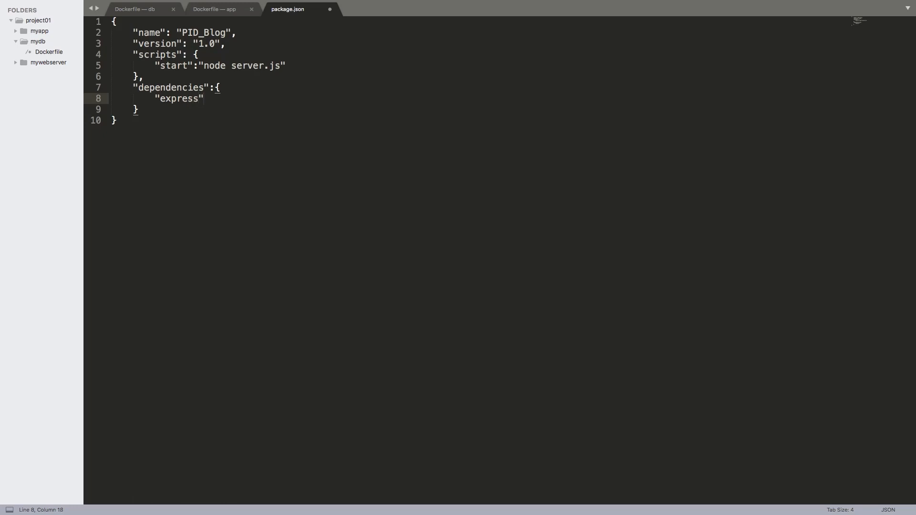
type(":\"\"")
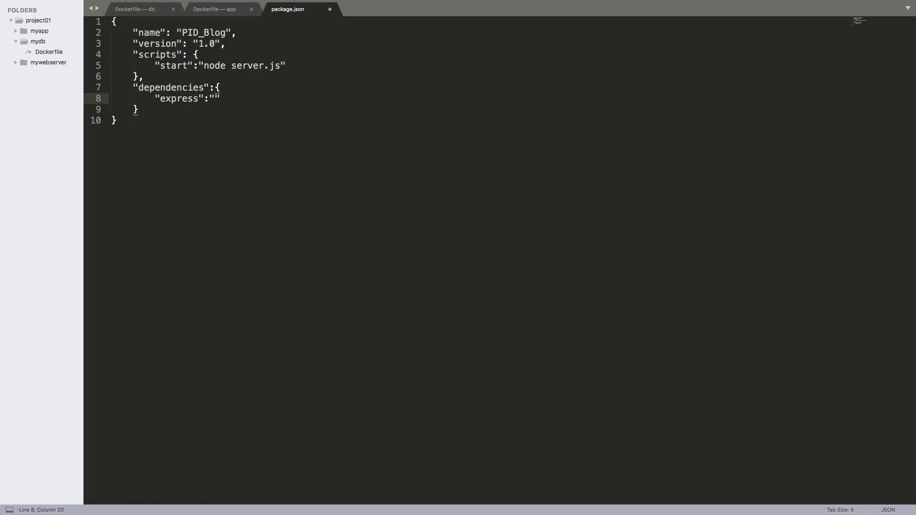
left_click(215, 99)
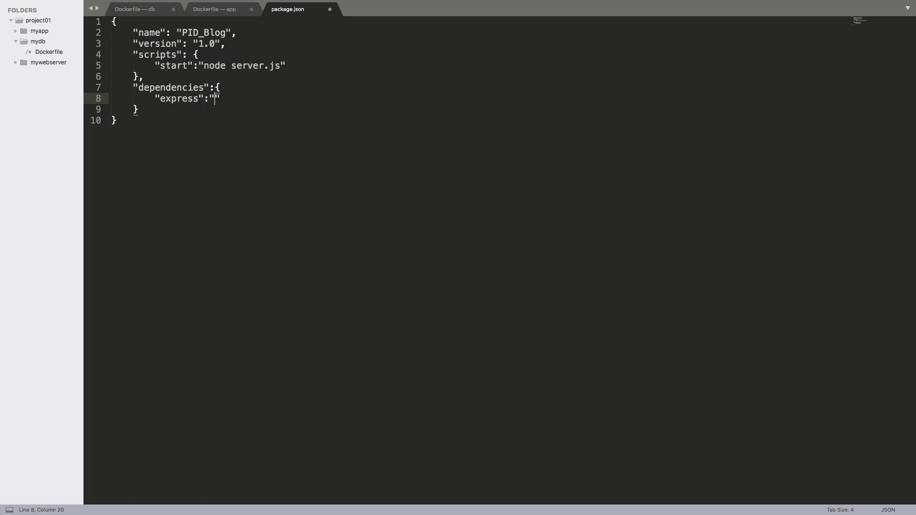
type("^")
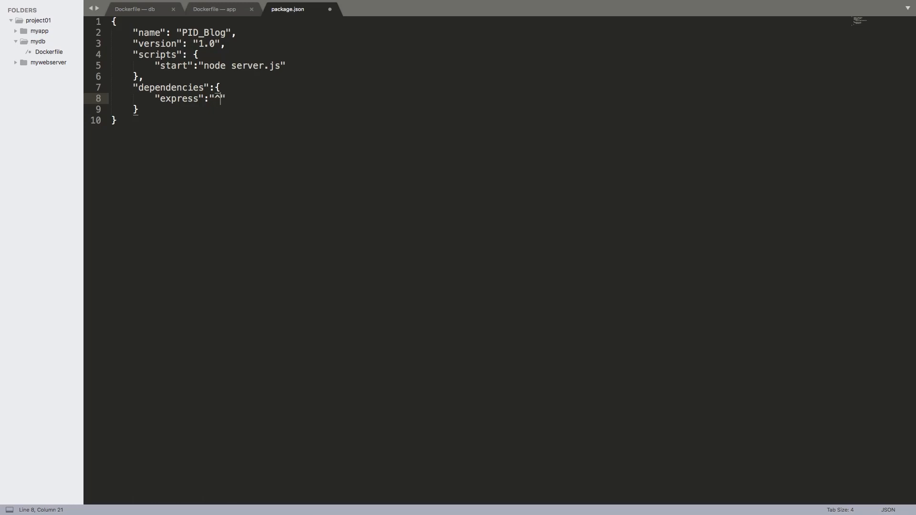
type("4.1")
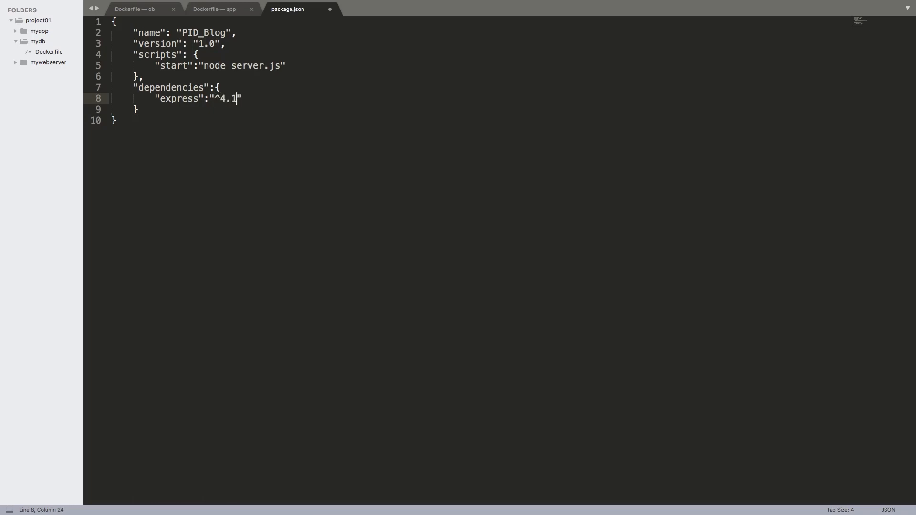
type("5.4")
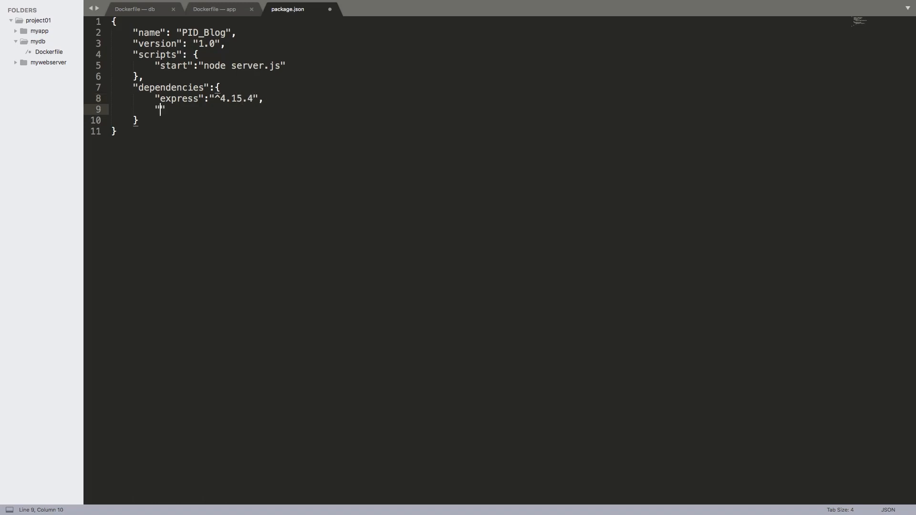
Add body-parser ^1.15.2 and mongoose ^4.7.2 to the dependencies
type("body-parser")
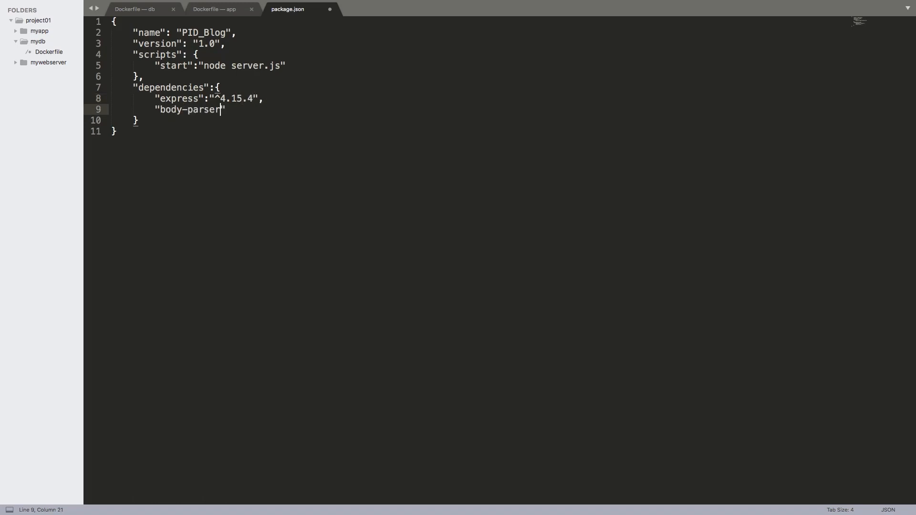
type(":\"\"")
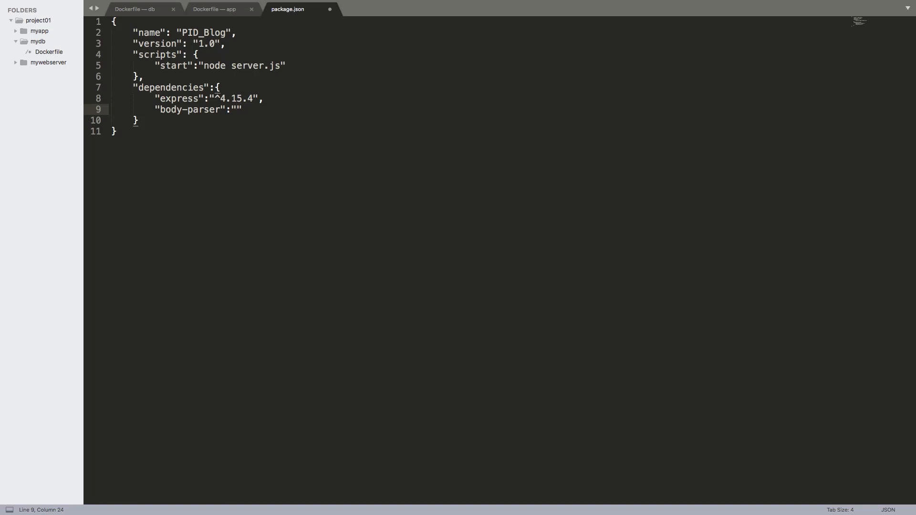
type("^")
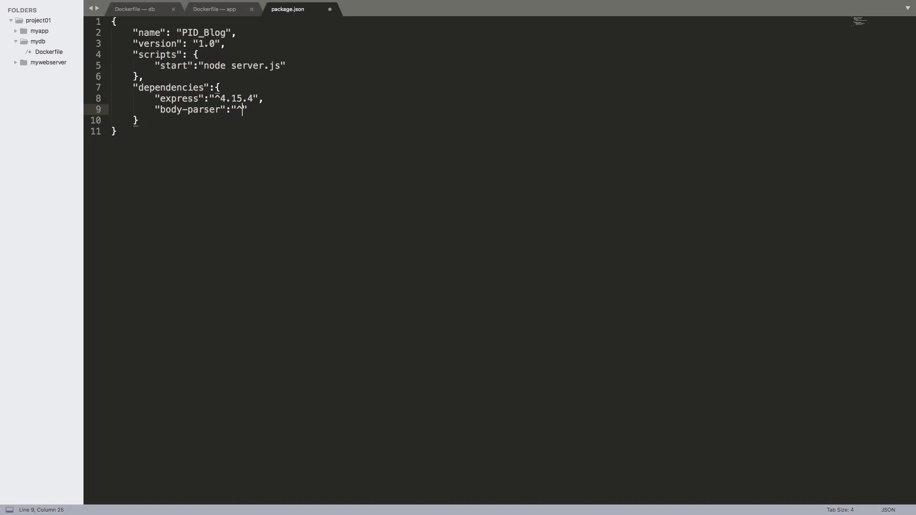
type("1.5.")
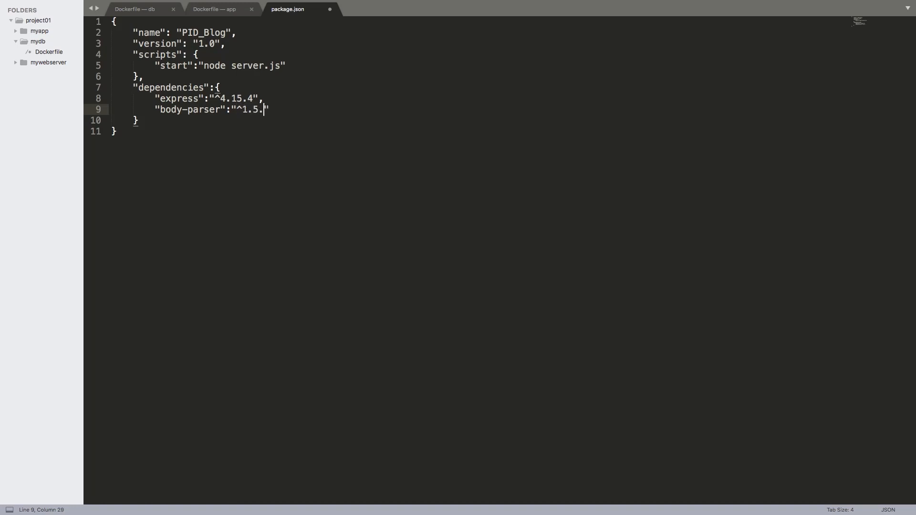
type("1")
type("\"mongooo")
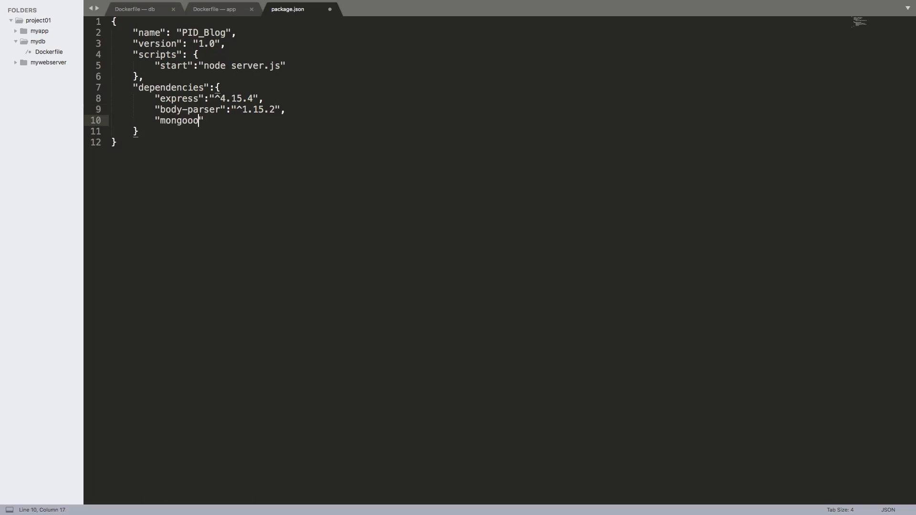
type("se\":\"\"")
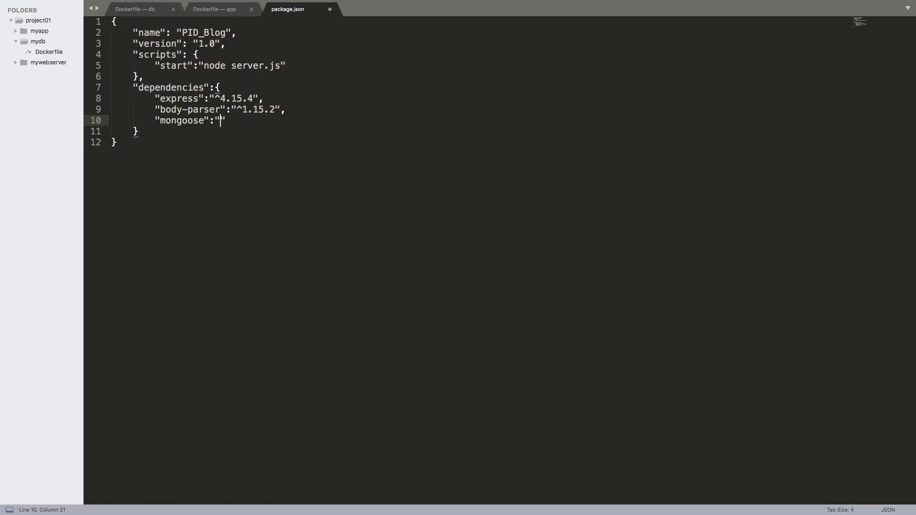
type("^")
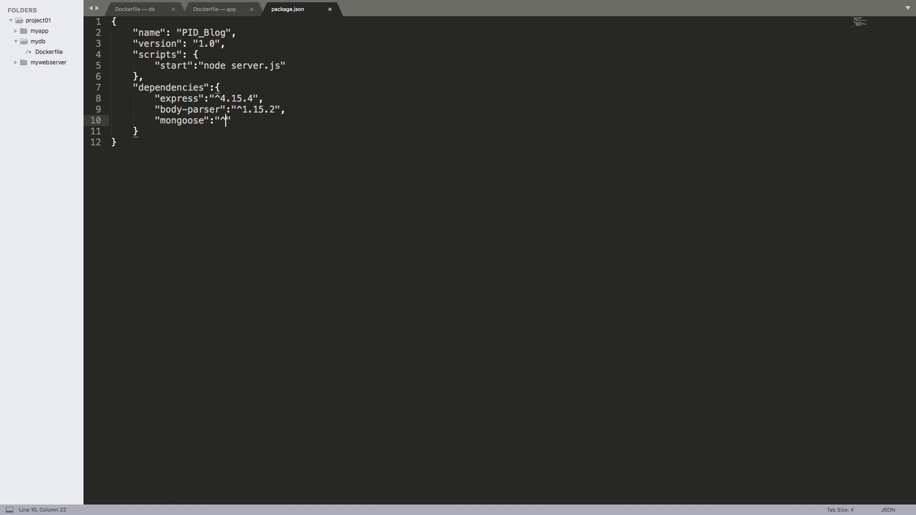
type("4.7.2\"")
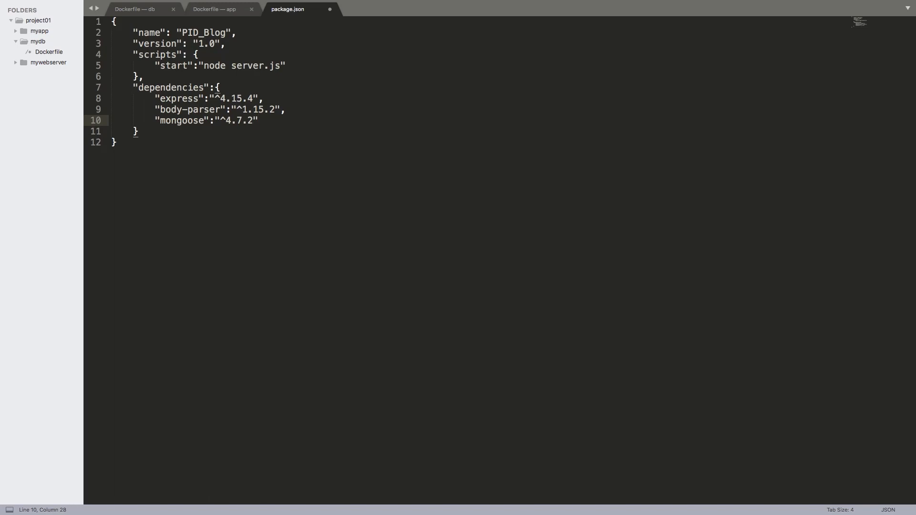
Save package.json and return to the app Dockerfile tab
key("cmd+s")
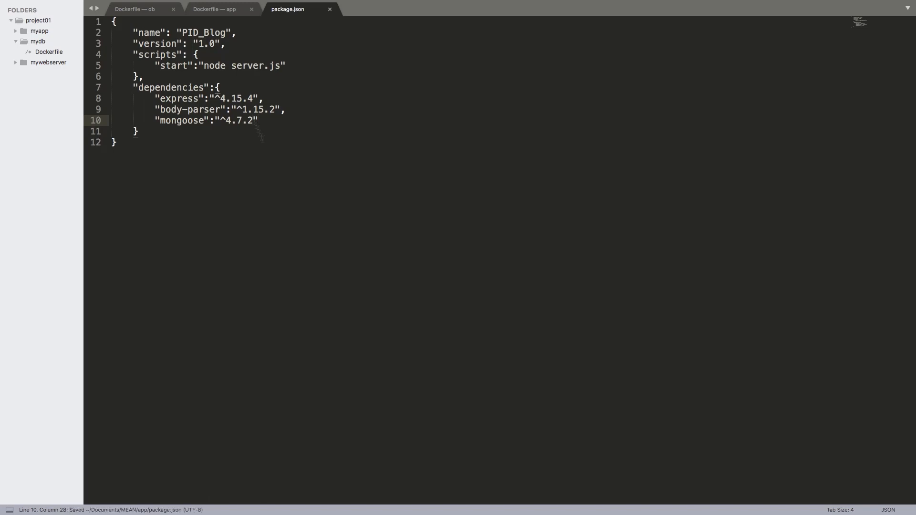
left_click(218, 9)
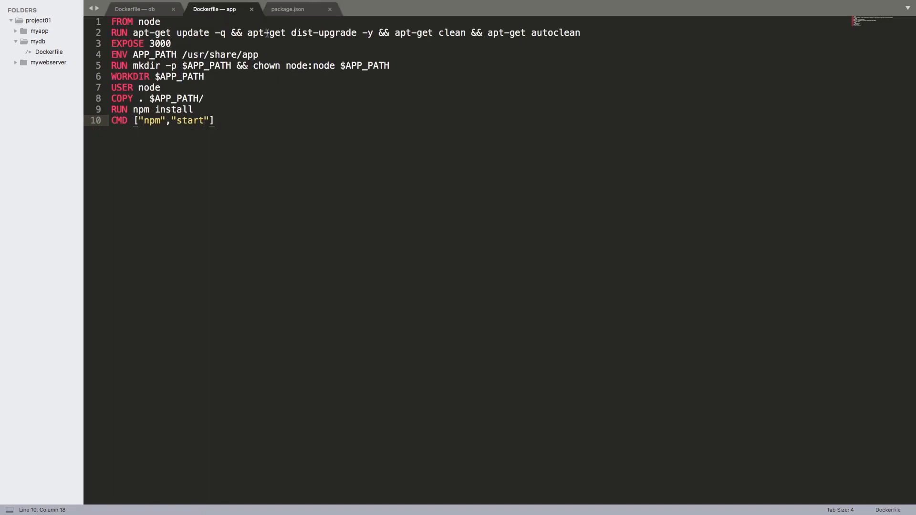
left_click(290, 9)
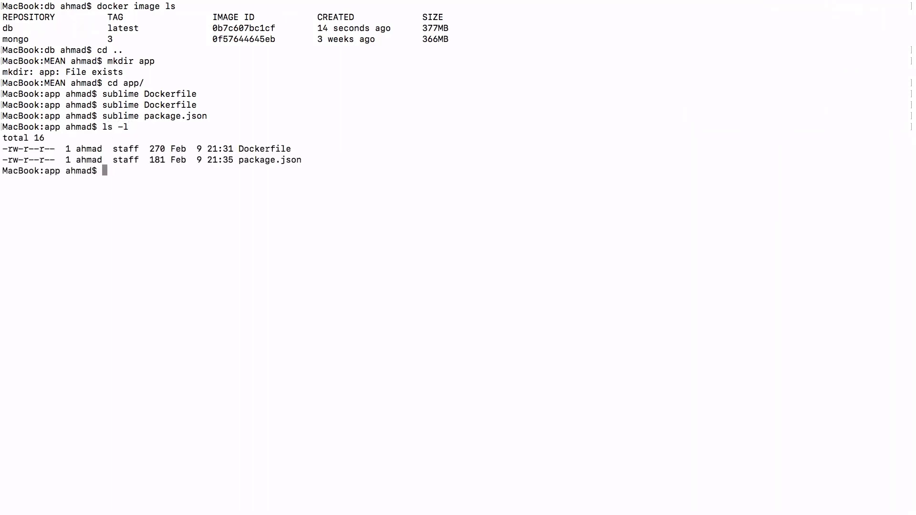
mouse_move(335, 173)
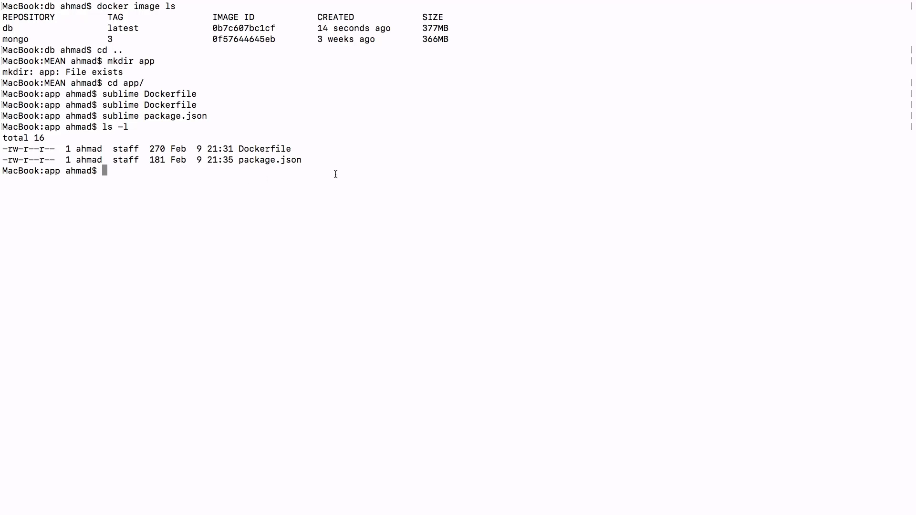
Run npm install in the app folder, then list its files with ls -l
type("npm inst")
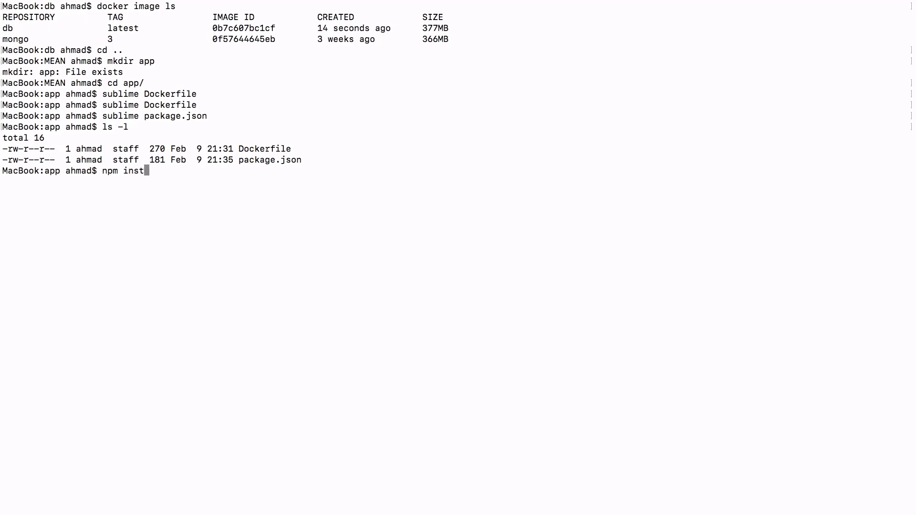
type("all")
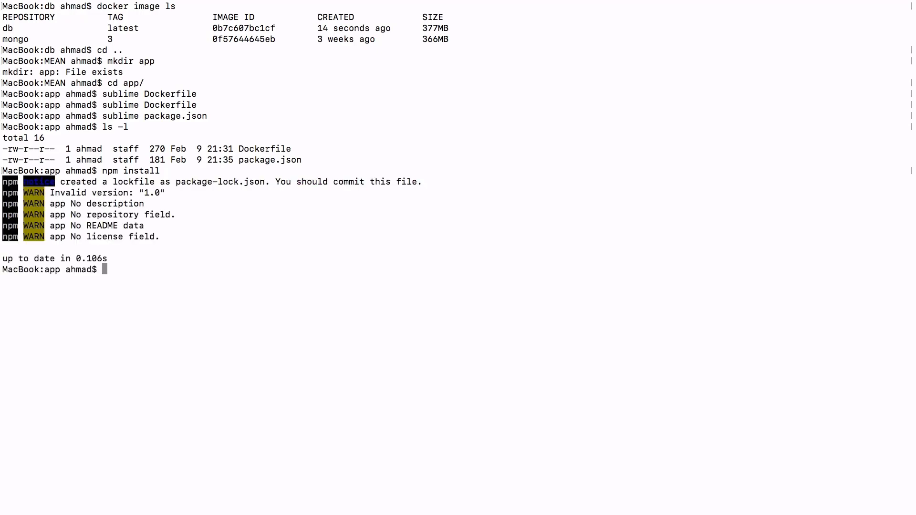
type("ls -l")
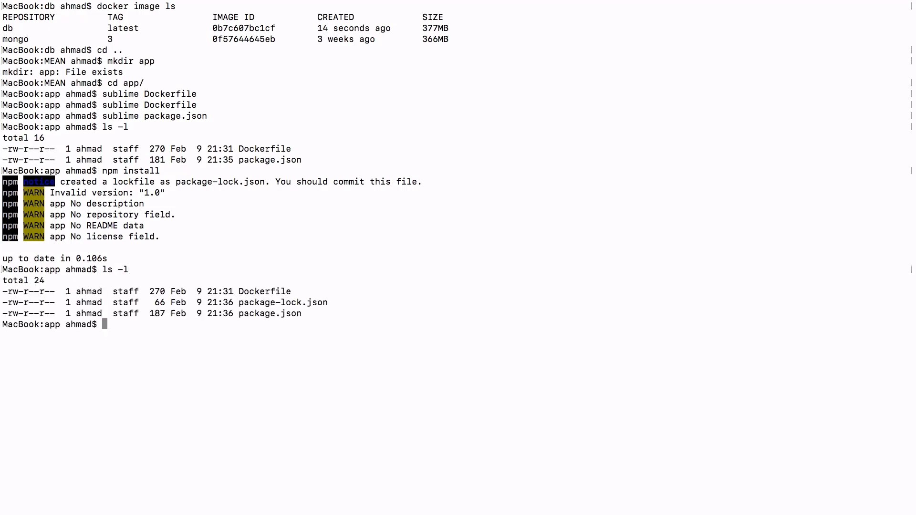
mouse_move(363, 249)
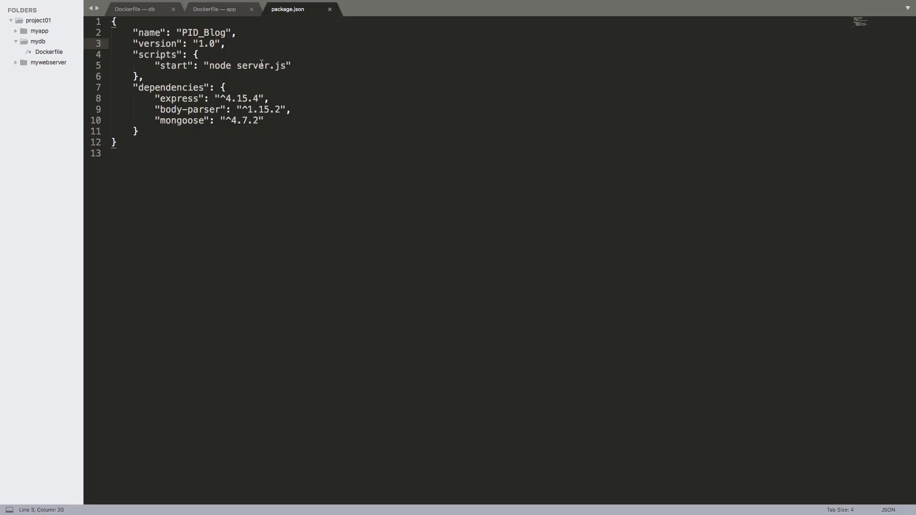
After npm install finishes, list the folder and node_modules/ with ls -l
type("0.0.")
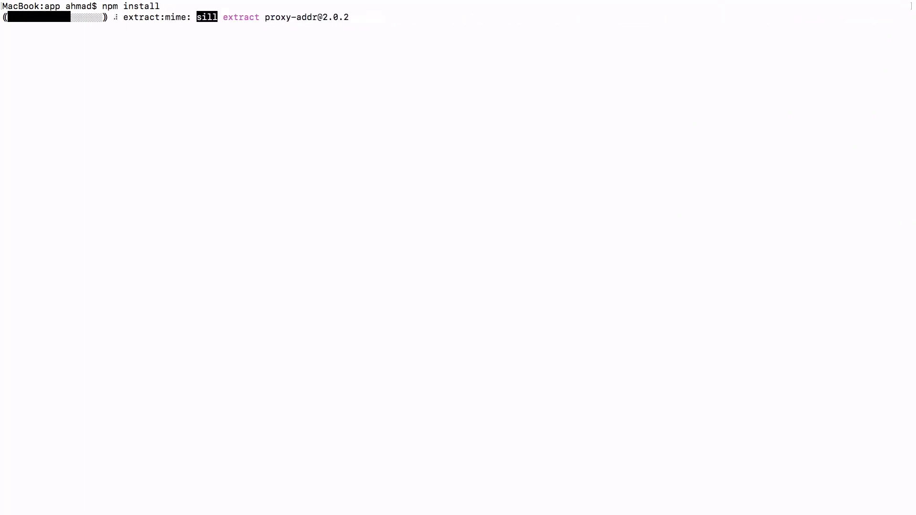
type("ls -l")
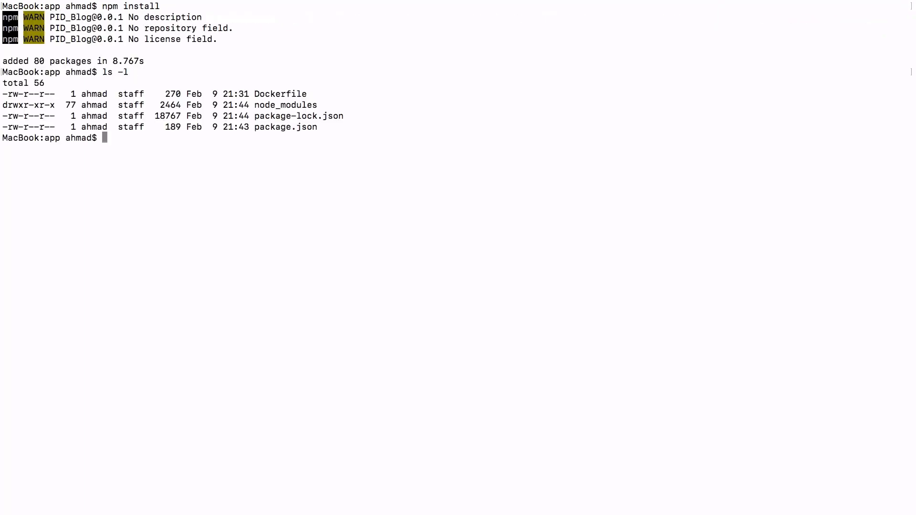
type("ls -l node_modules/")
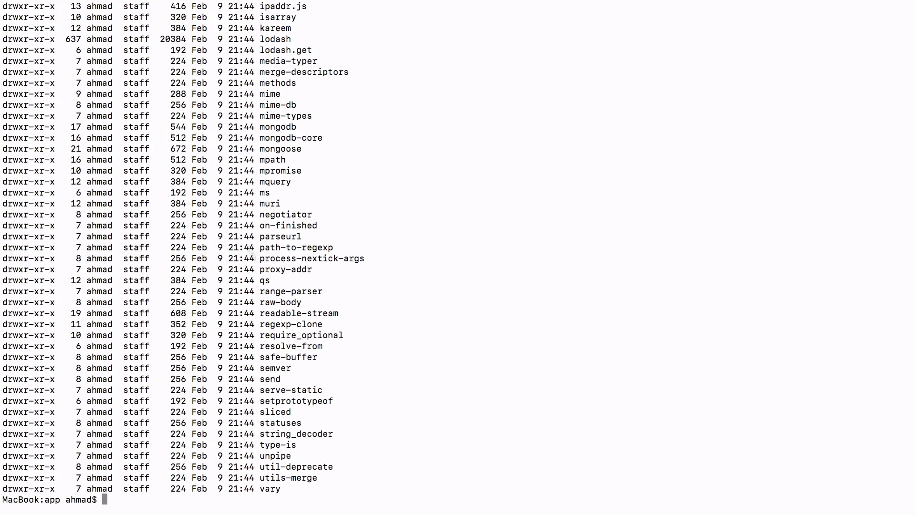
mouse_move(287, 272)
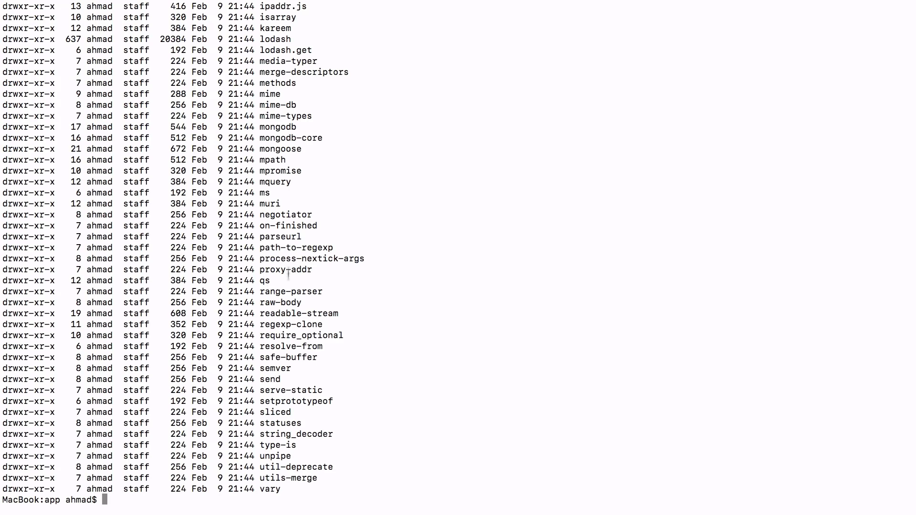
mouse_move(285, 335)
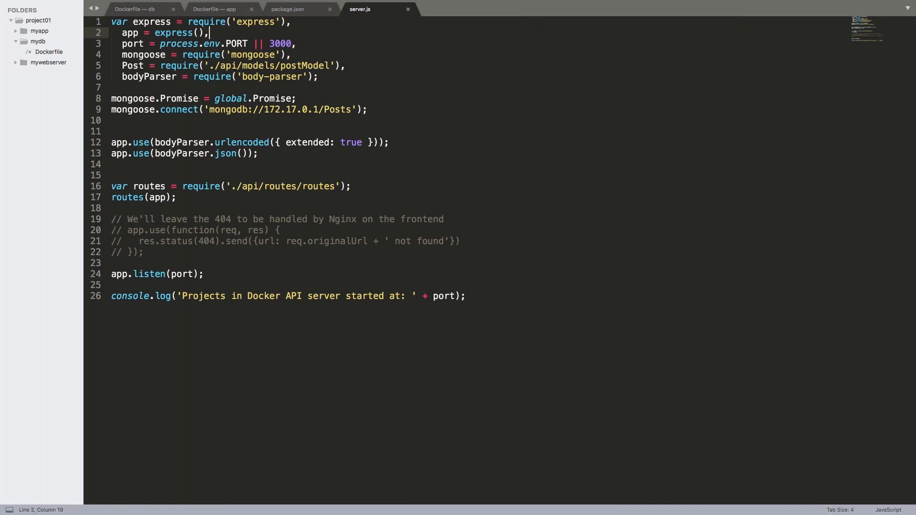
mouse_move(301, 44)
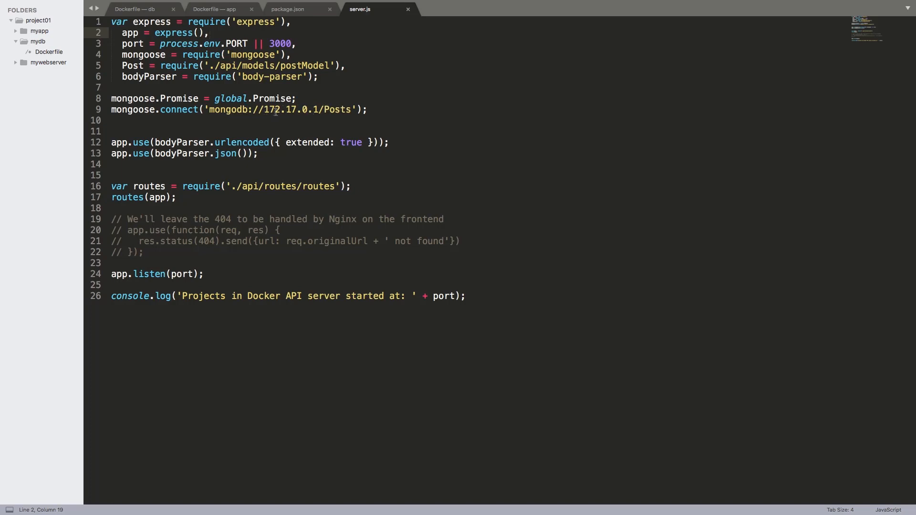
mouse_move(271, 113)
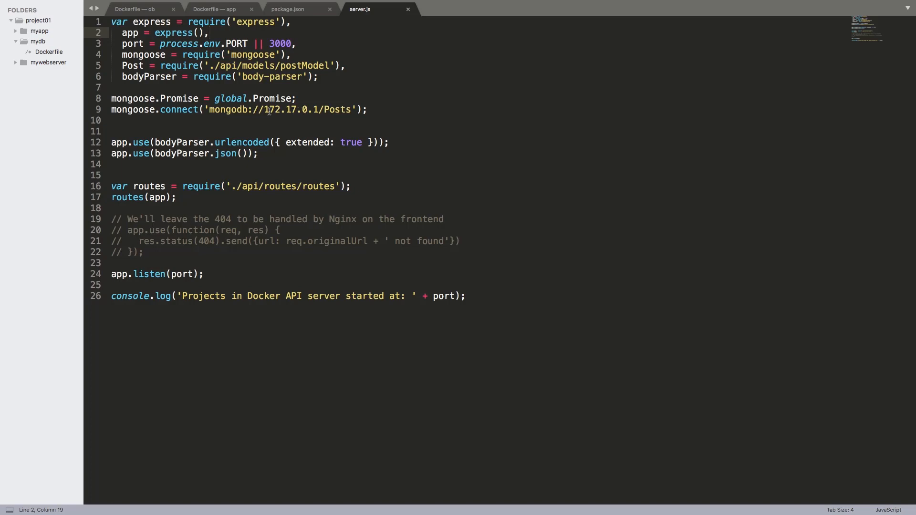
mouse_move(323, 114)
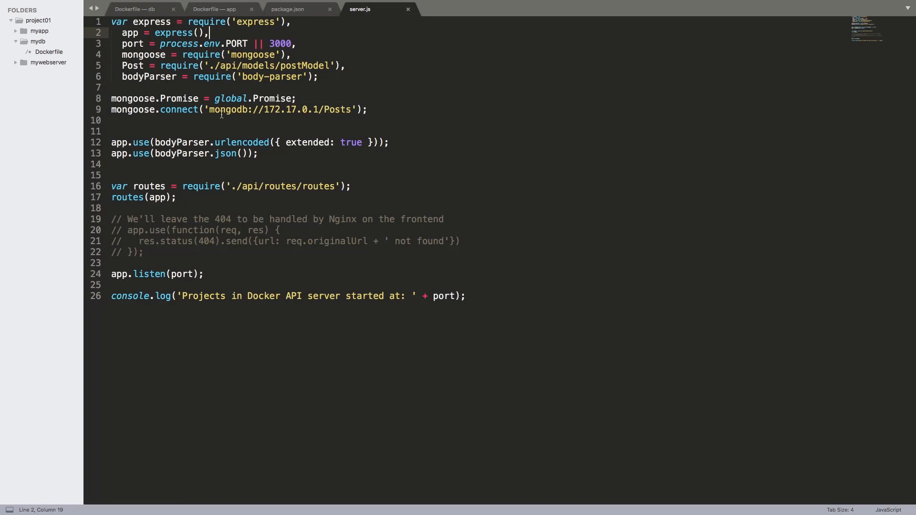
mouse_move(287, 113)
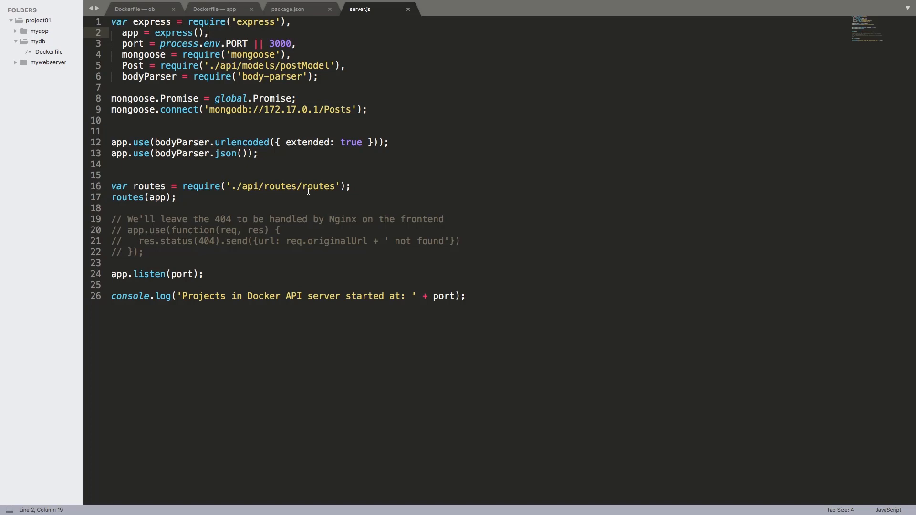
mouse_move(383, 158)
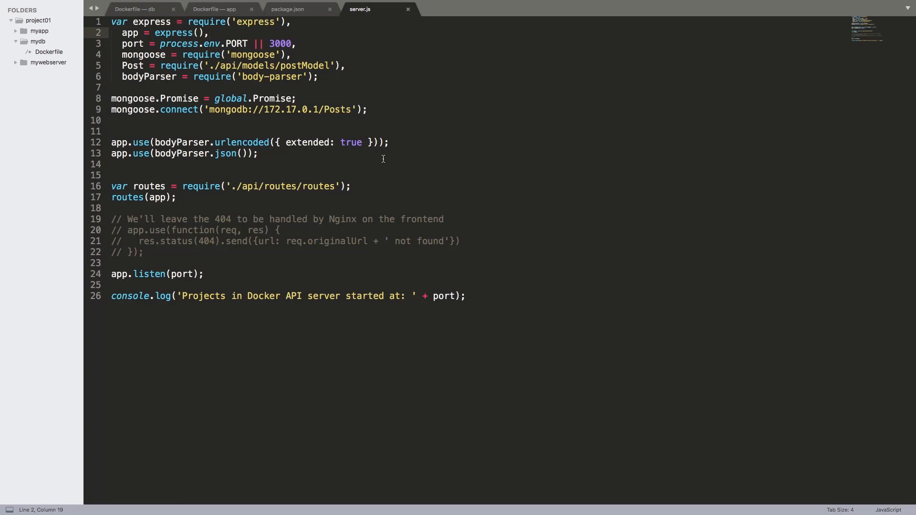
mouse_move(468, 203)
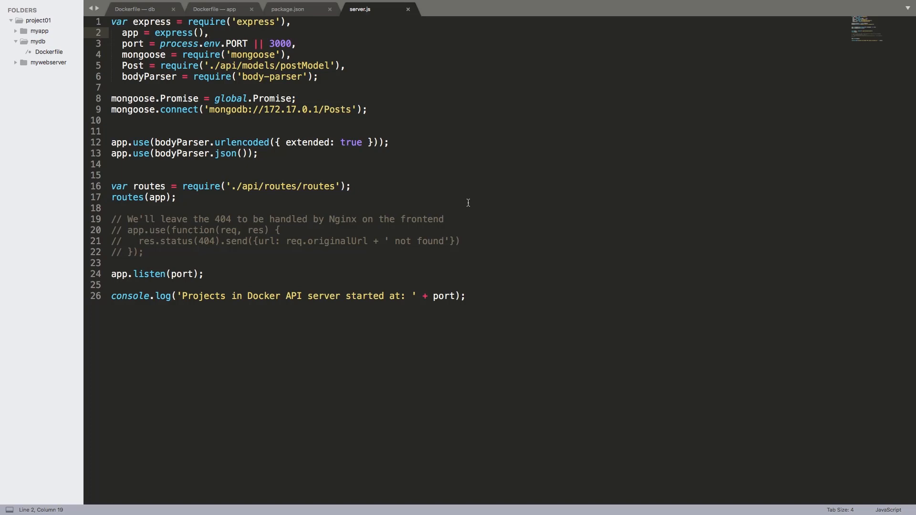
Expand myapp, api, then controllers, models and routes in the sidebar tree
left_click(30, 31)
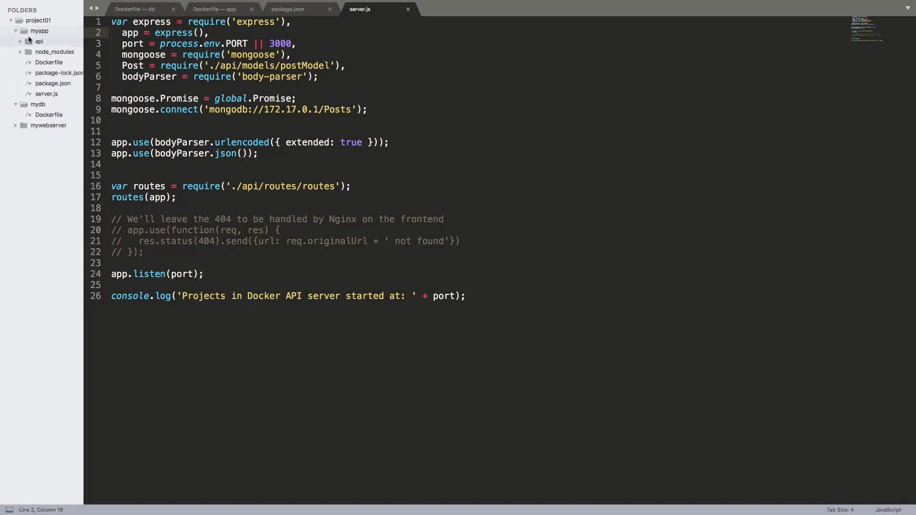
left_click(36, 42)
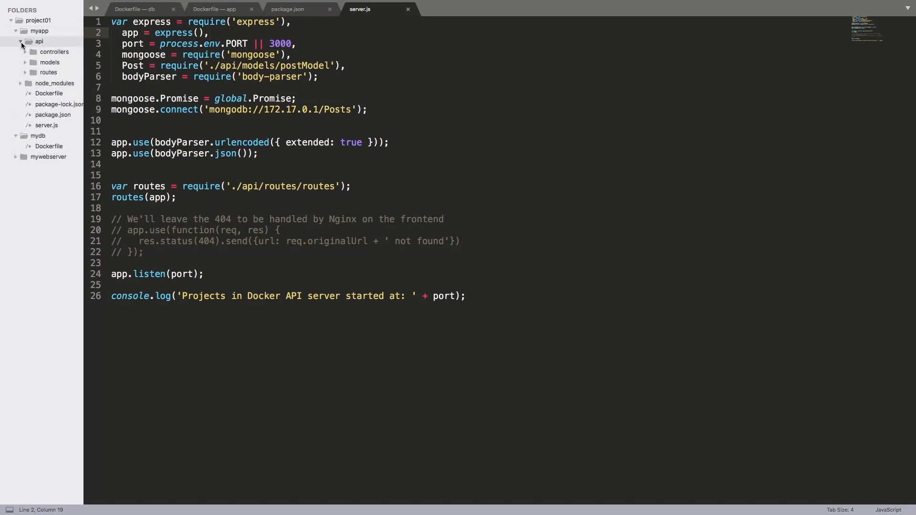
left_click(55, 52)
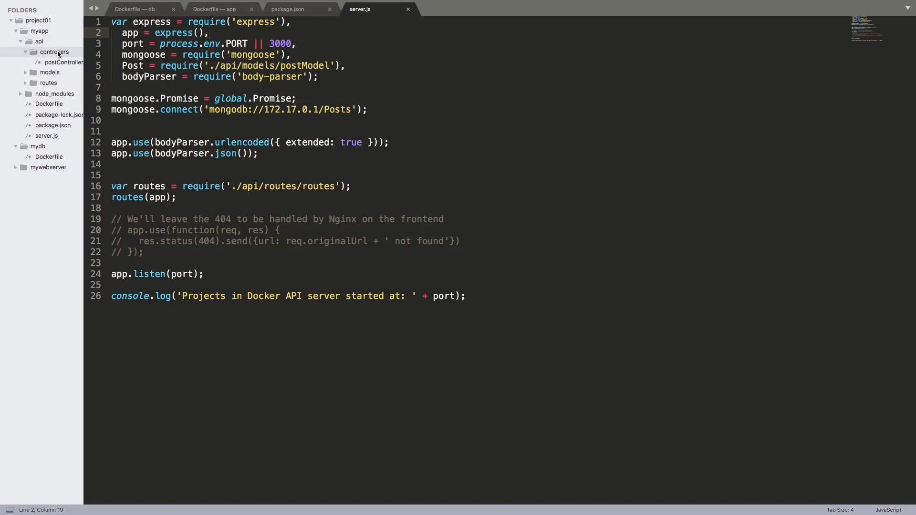
left_click(27, 75)
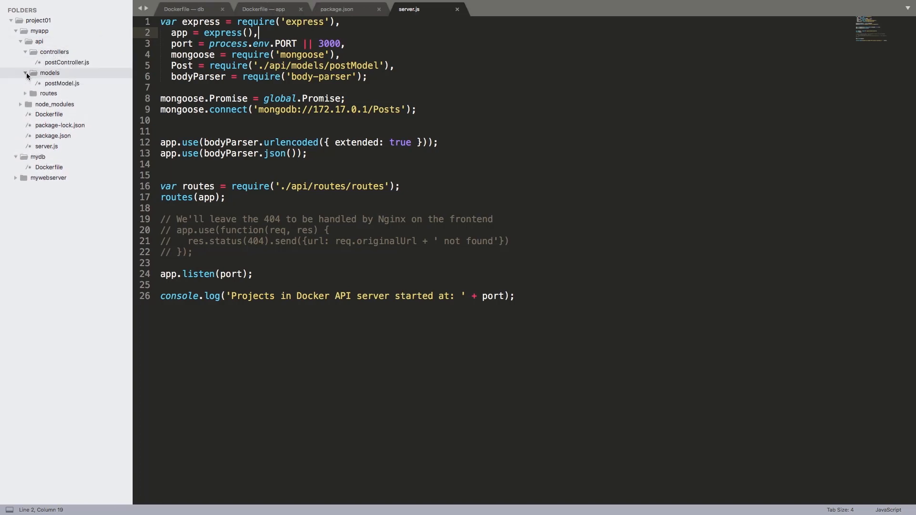
left_click(49, 94)
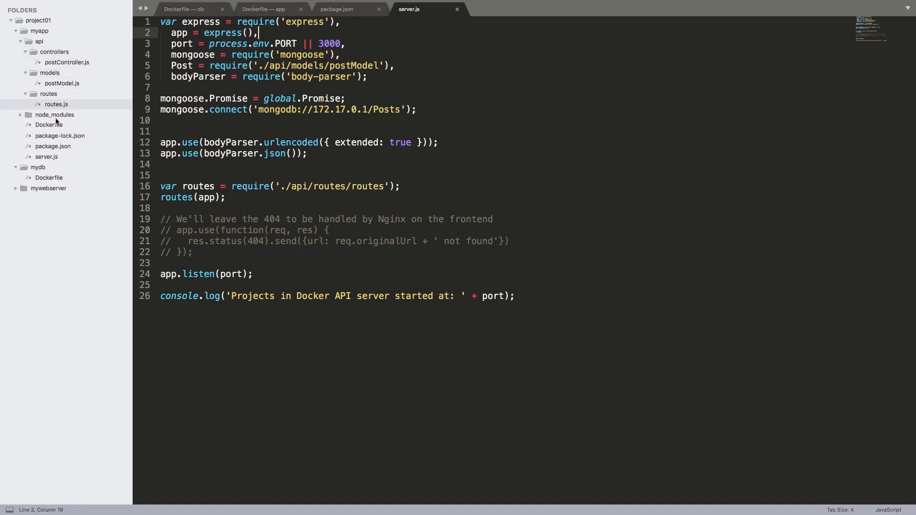
mouse_move(71, 89)
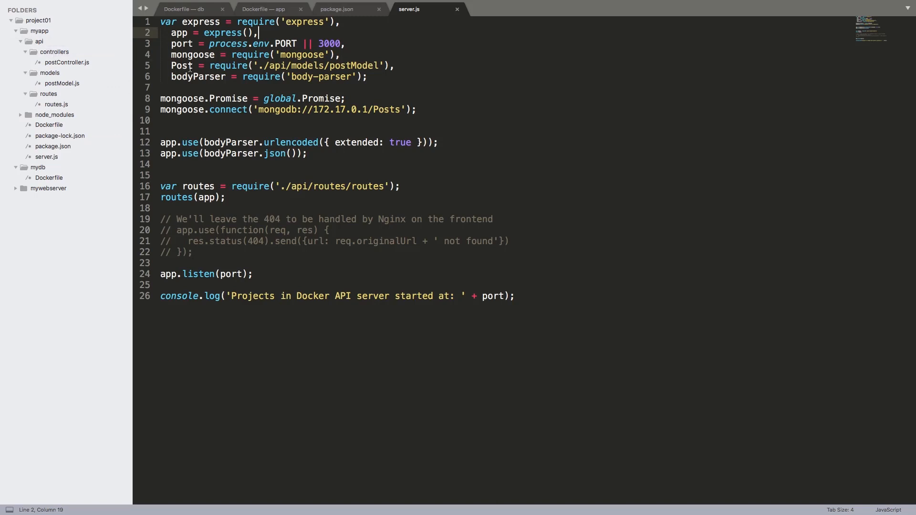
mouse_move(259, 10)
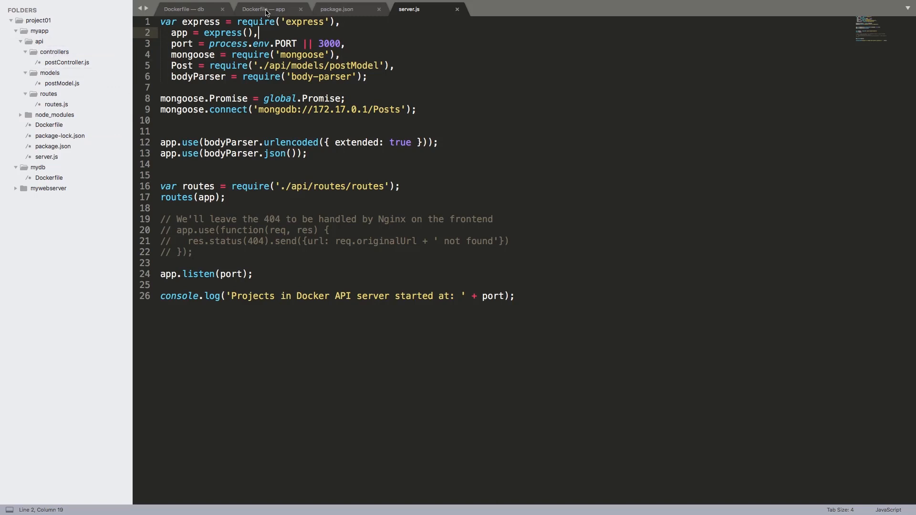
Switch to the 'Dockerfile — app' tab ending with CMD ["npm","start"]
left_click(267, 9)
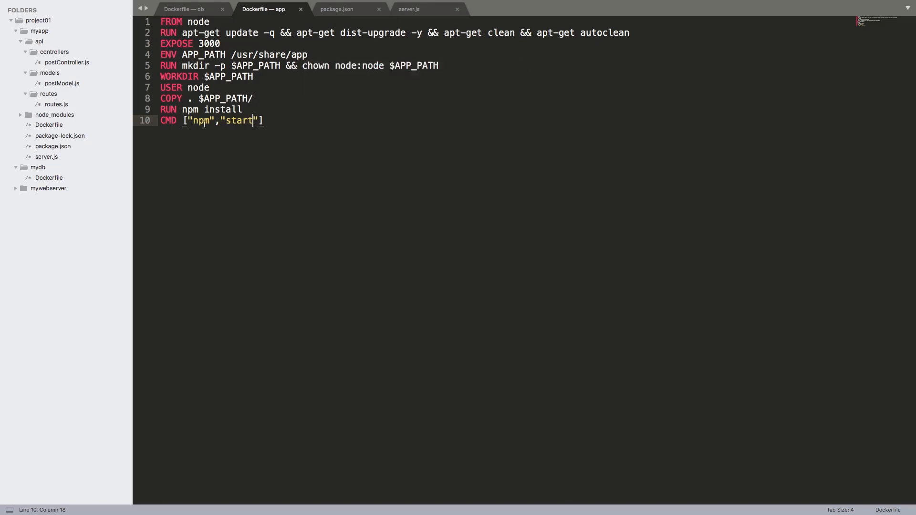
mouse_move(256, 108)
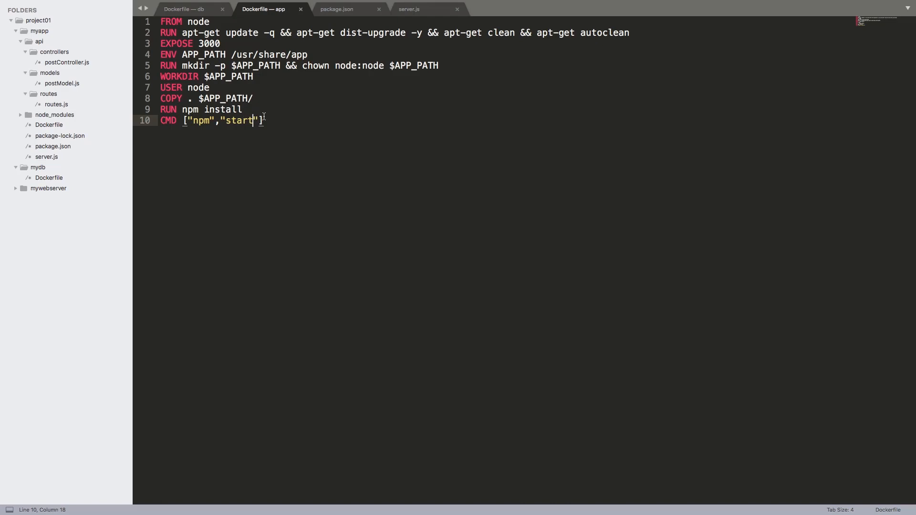
mouse_move(109, 91)
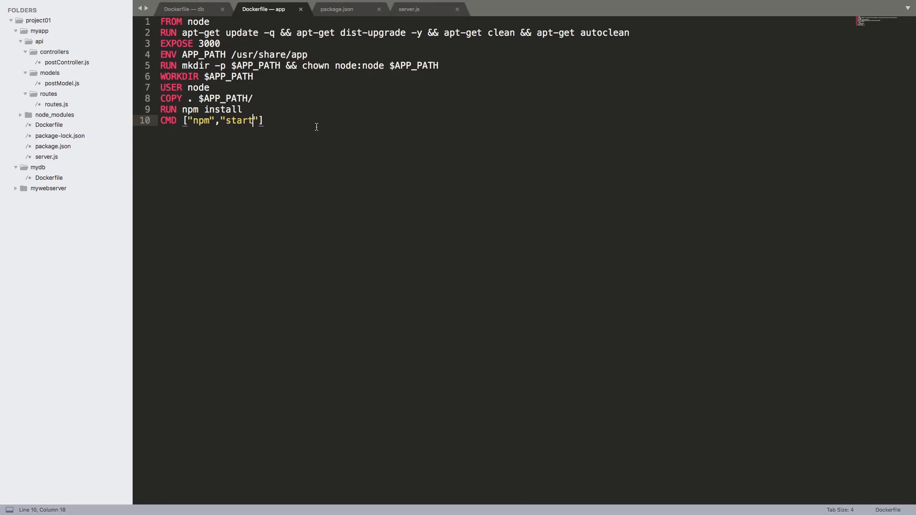
mouse_move(669, 126)
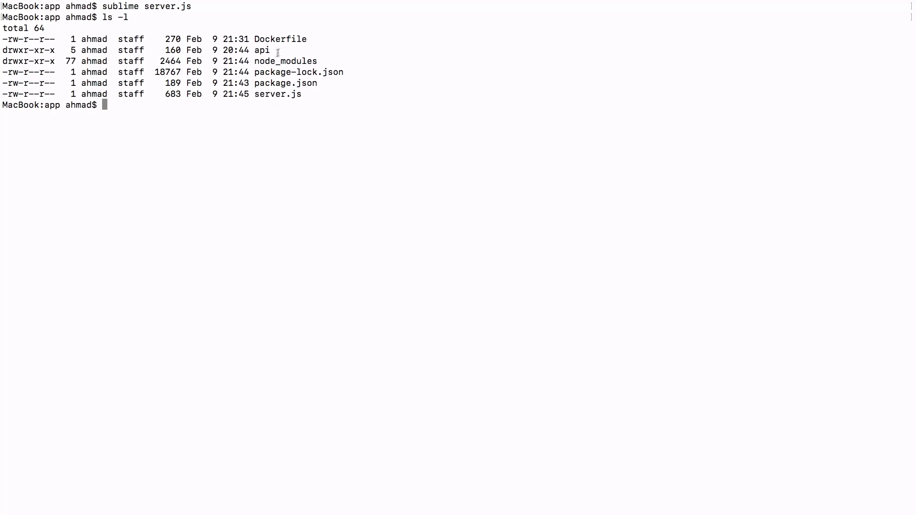
mouse_move(283, 50)
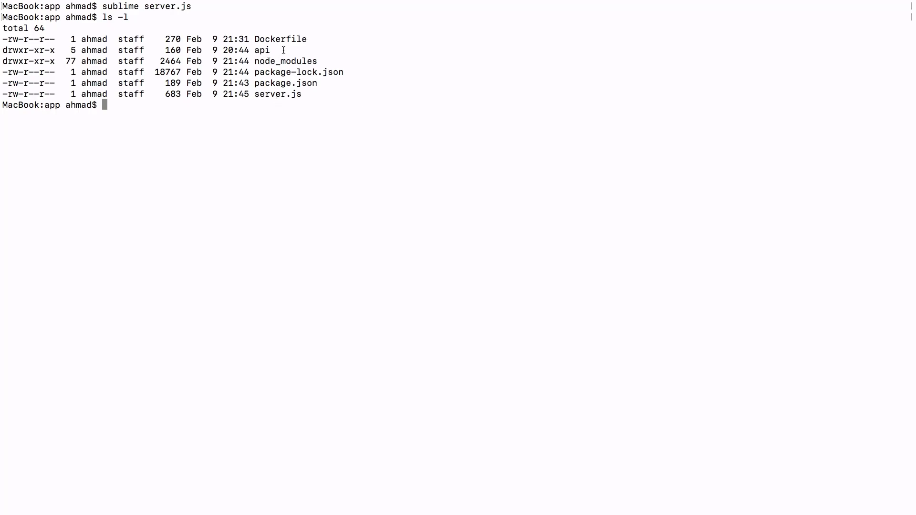
mouse_move(301, 60)
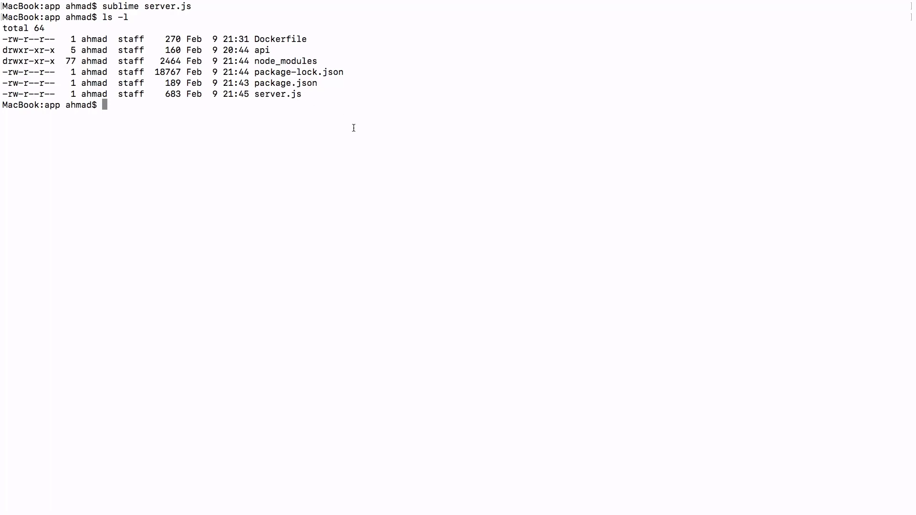
Run 'docker build -t app .' to build the image tagged app:latest
type("docker b")
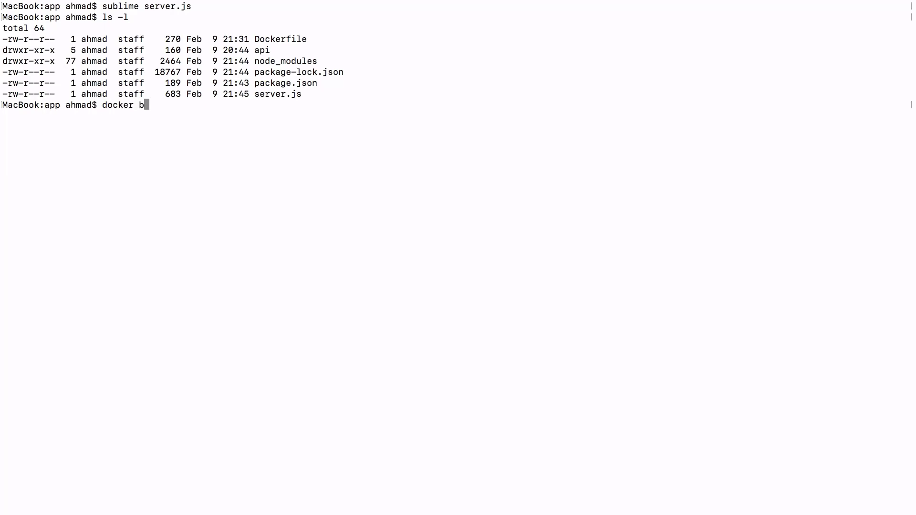
type("uild -t")
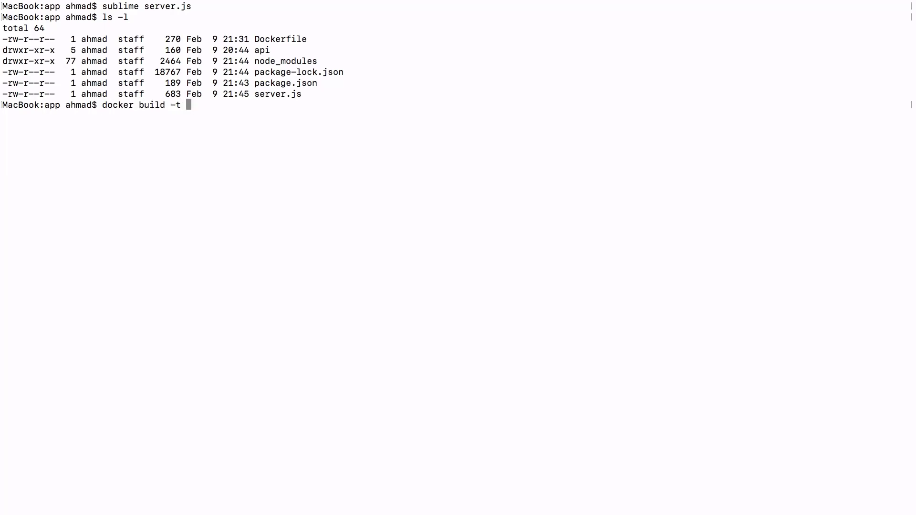
type("app")
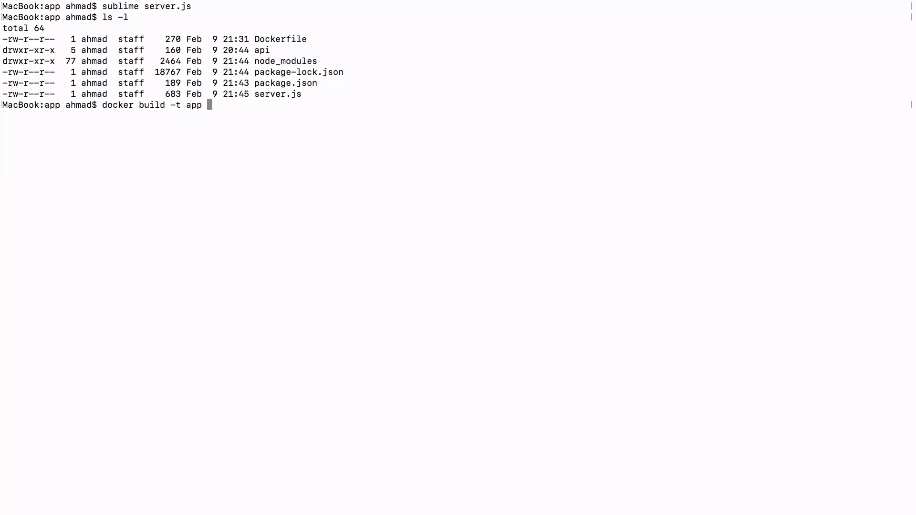
type(".")
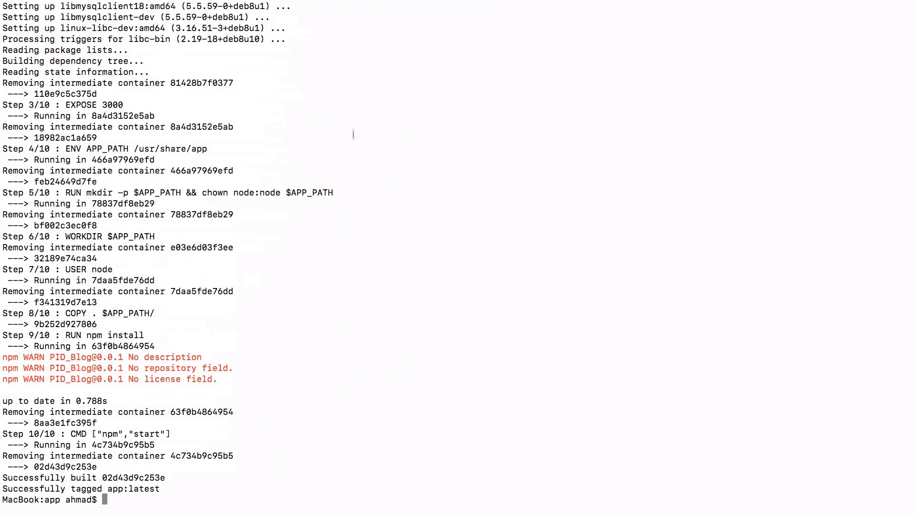
mouse_move(173, 369)
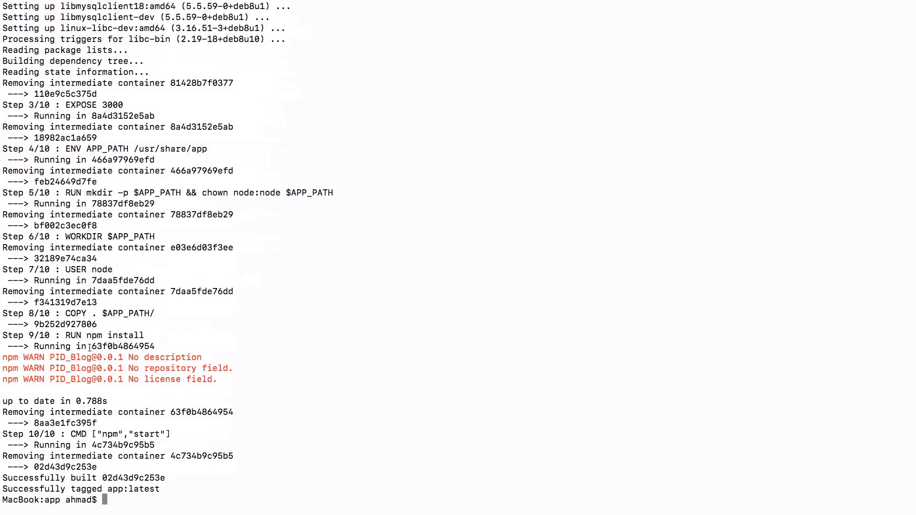
mouse_move(154, 368)
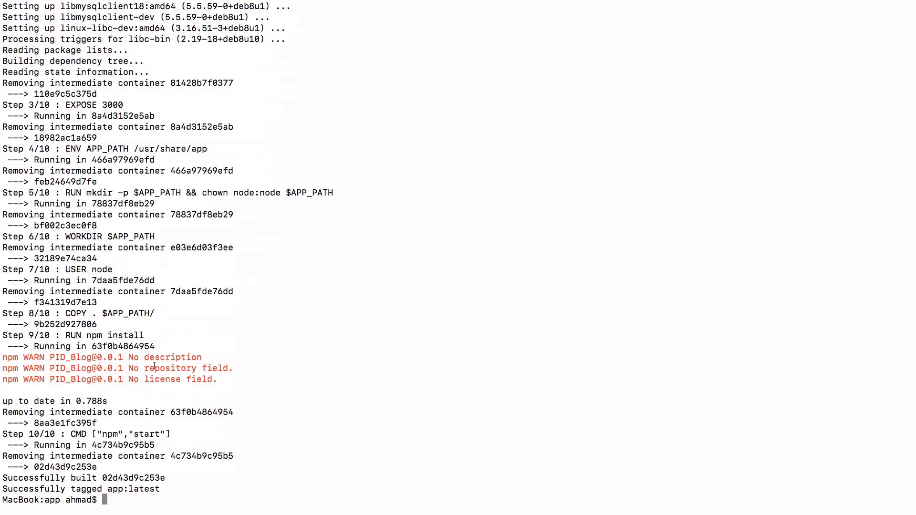